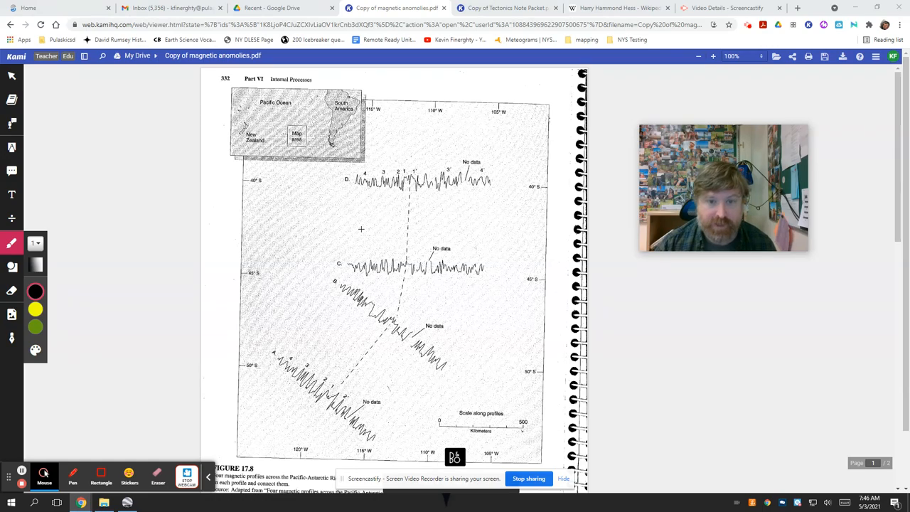
# Step: Look over pages 1 and 2 of the magnetic anomalies worksheet
pyautogui.scroll(-3)
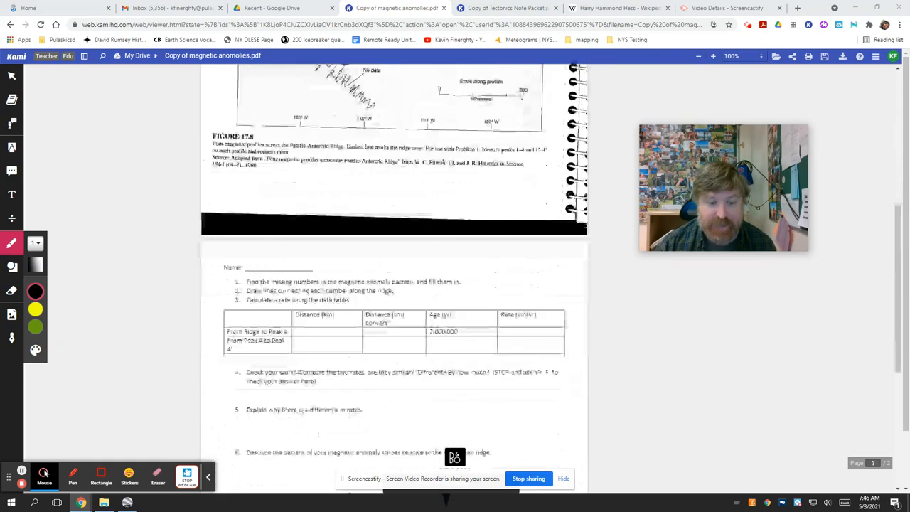
pyautogui.scroll(3)
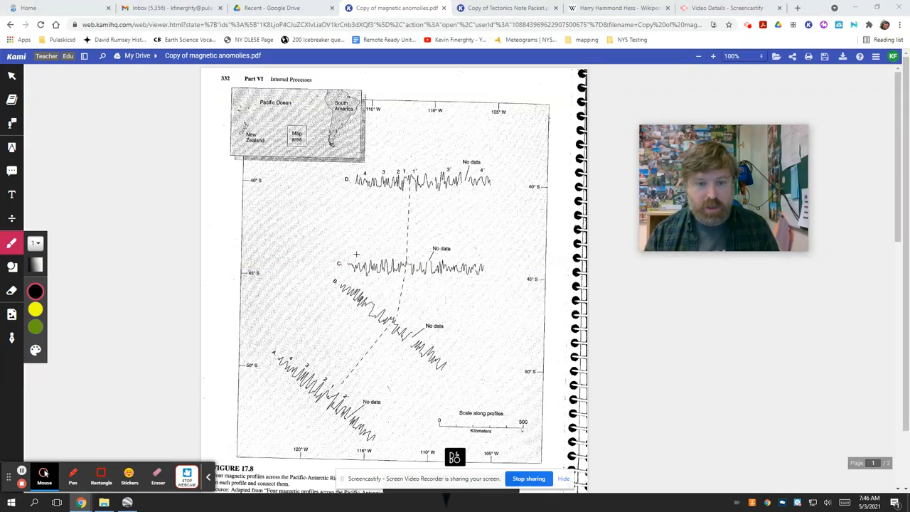
pyautogui.moveTo(405, 320)
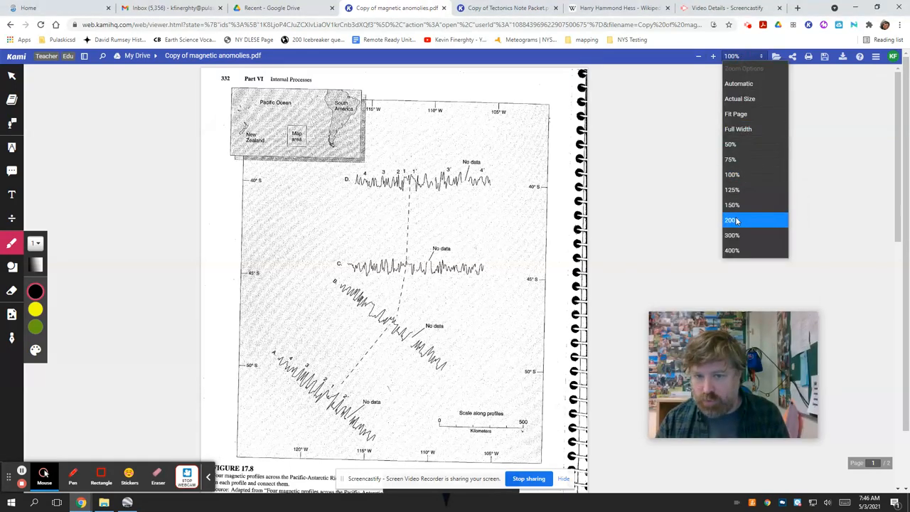
# Step: Zoom the worksheet to 200% and browse the Tectonics Note Packet and Hess article tabs
pyautogui.click(731, 219)
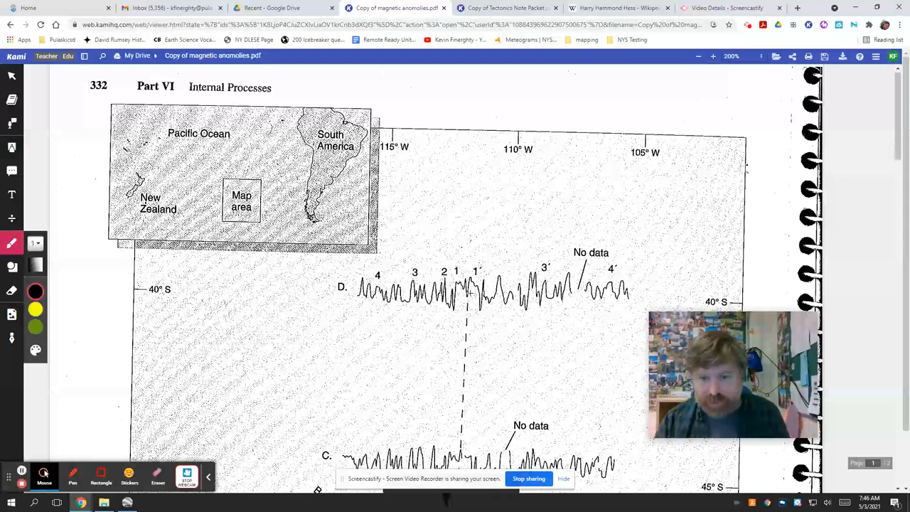
pyautogui.click(506, 8)
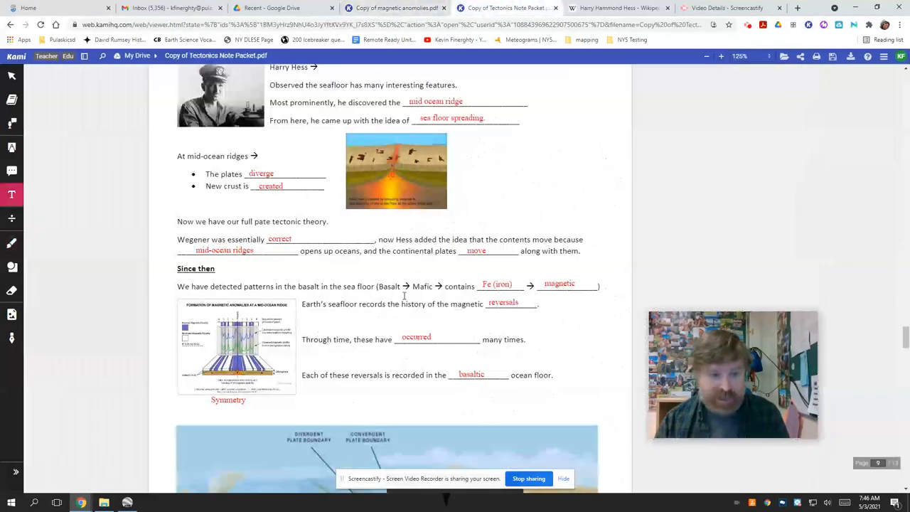
pyautogui.scroll(-3)
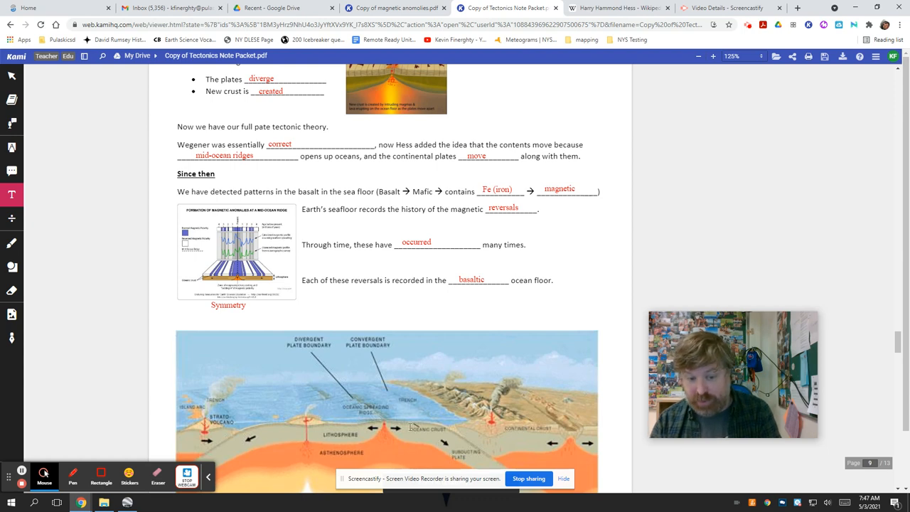
pyautogui.click(615, 7)
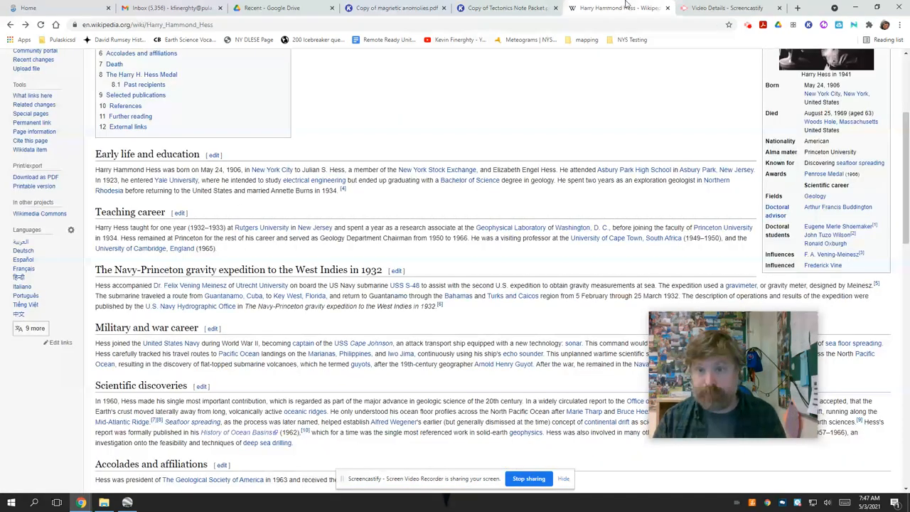
pyautogui.click(506, 8)
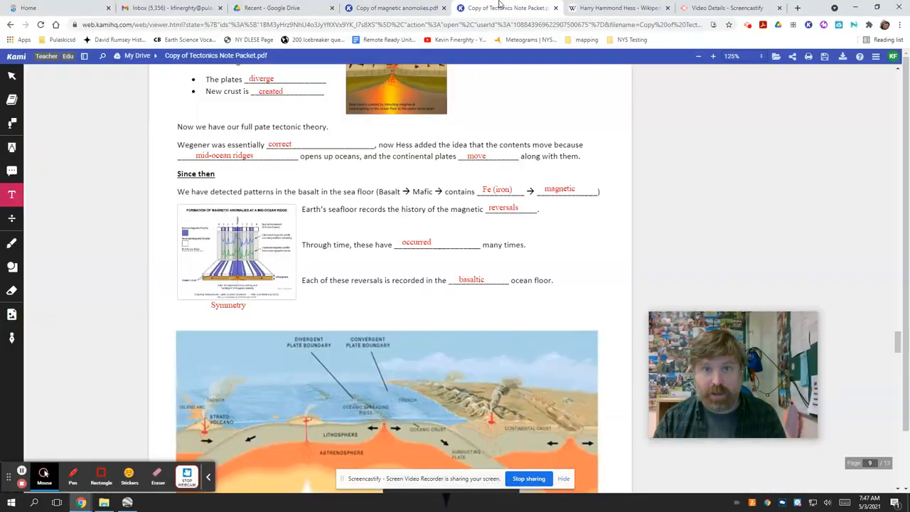
pyautogui.click(394, 8)
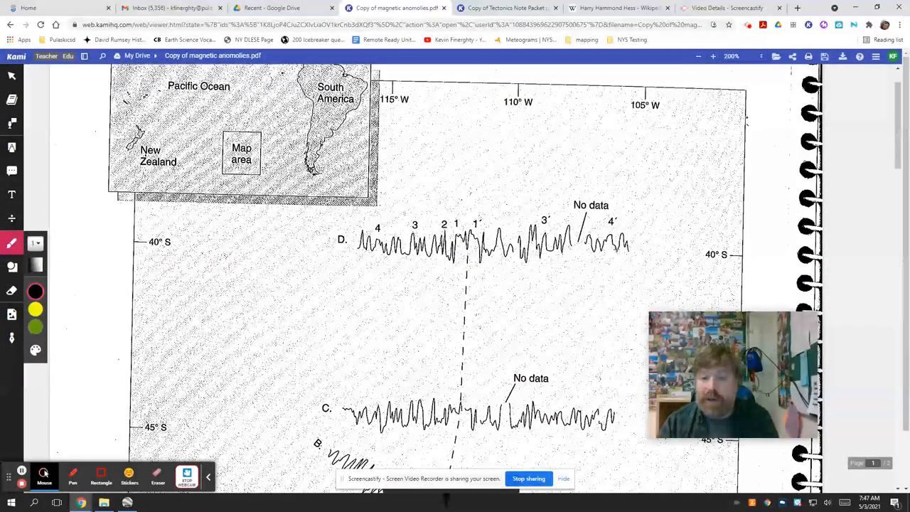
pyautogui.moveTo(360, 283)
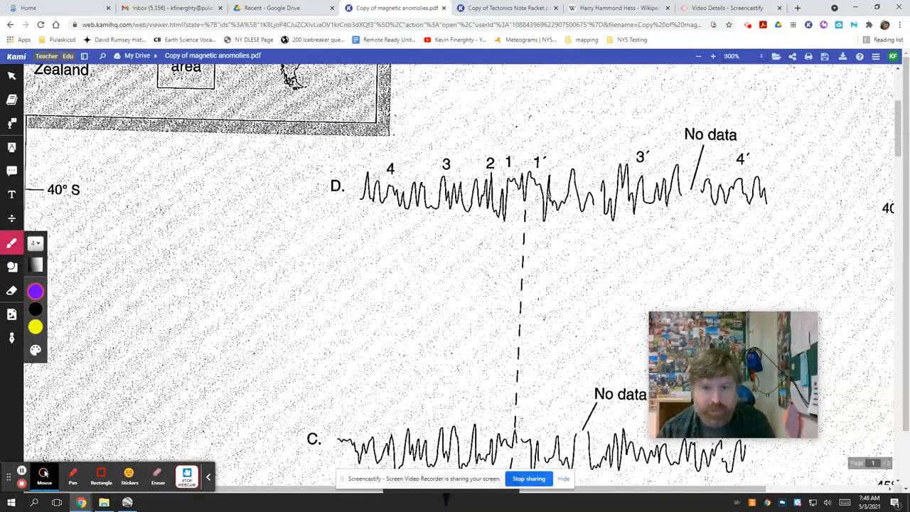
# Step: Set the worksheet zoom to 125%
pyautogui.click(731, 56)
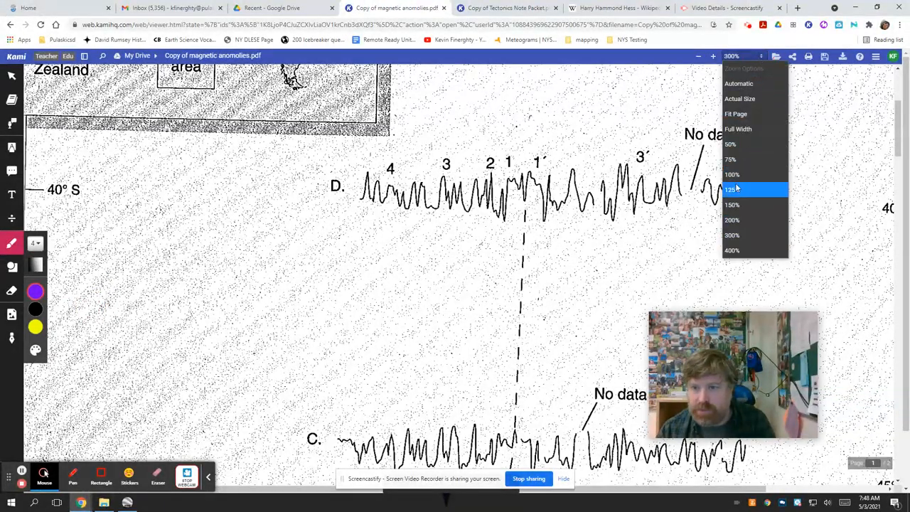
pyautogui.click(732, 189)
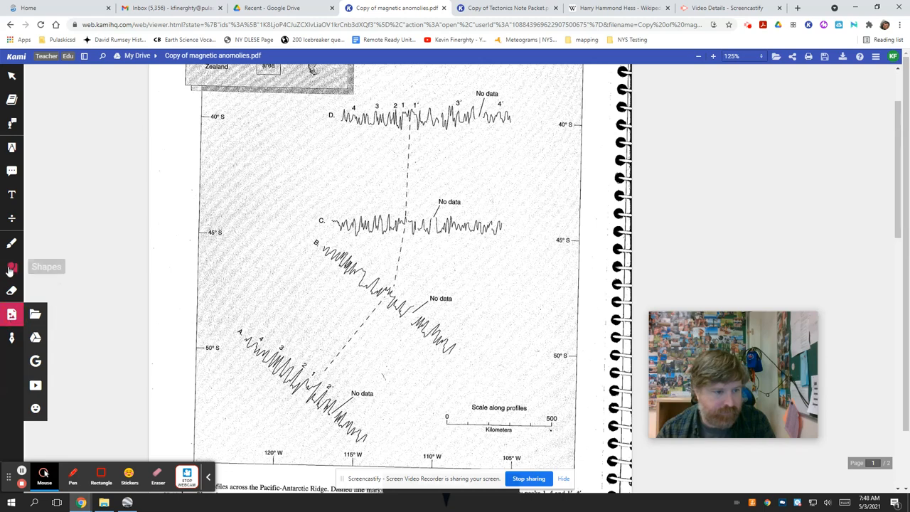
# Step: Draw a purple straight line along the dashed ridge crest through profiles D to A
pyautogui.click(11, 266)
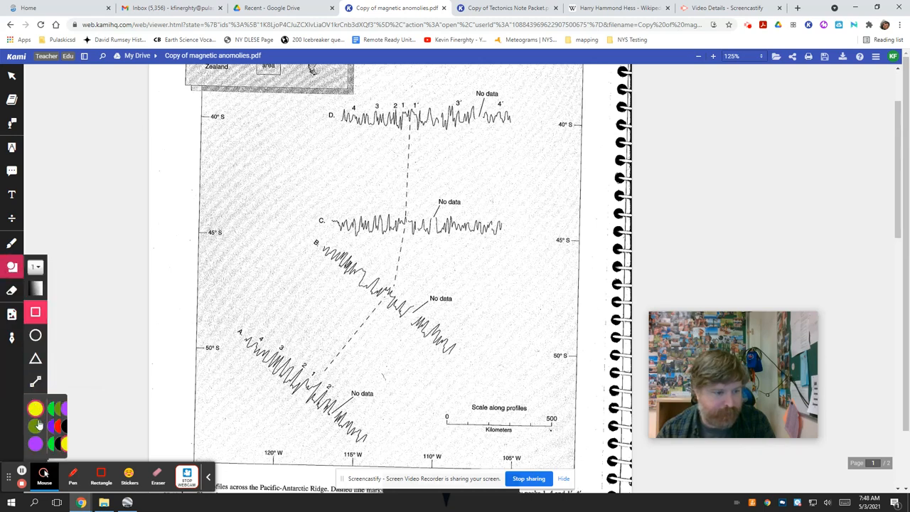
pyautogui.click(35, 381)
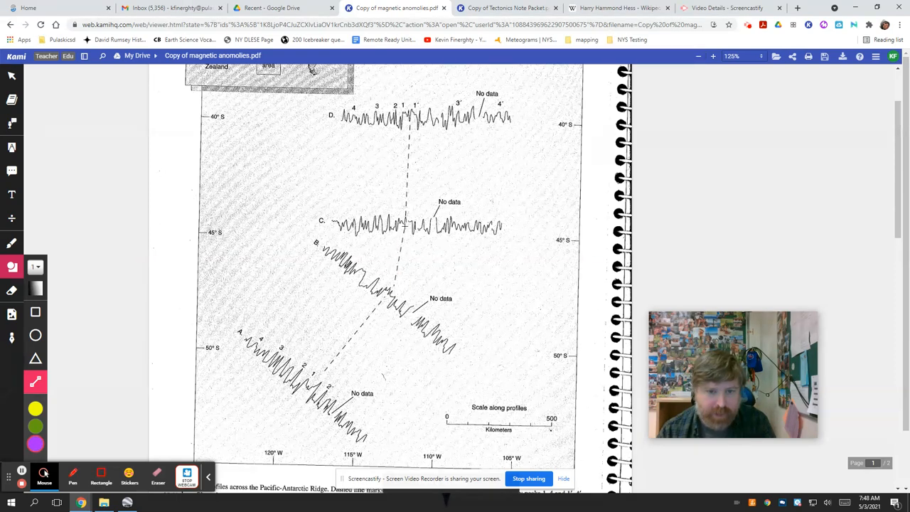
pyautogui.click(403, 242)
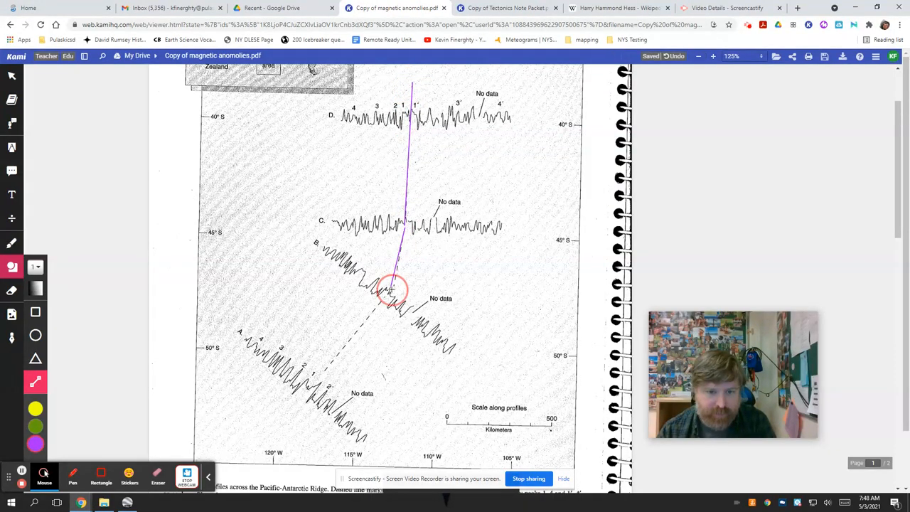
pyautogui.moveTo(395, 290); pyautogui.dragTo(278, 423)
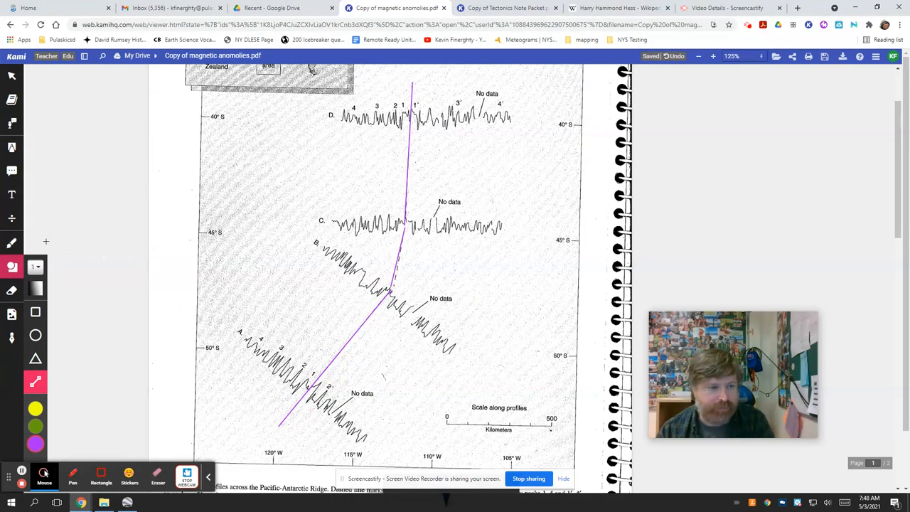
pyautogui.scroll(-3)
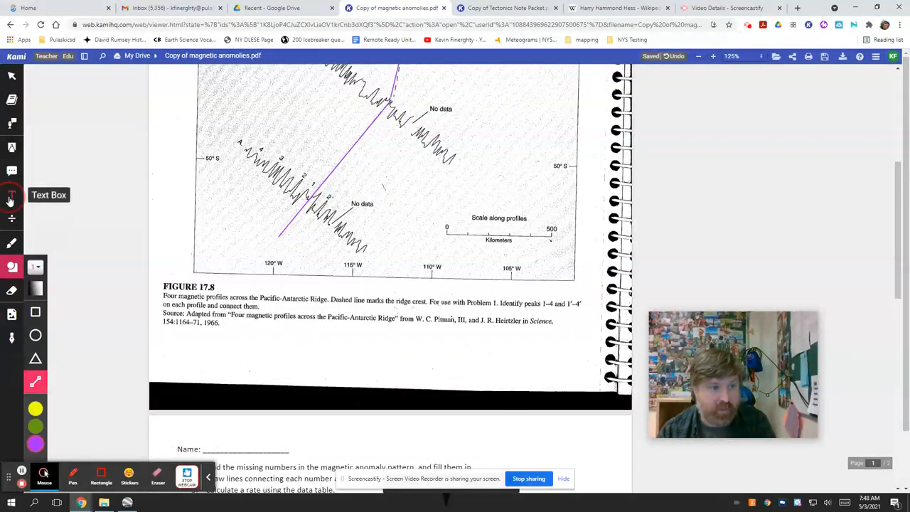
# Step: Add a purple 'Mid ocean ridge' text label at the ridge line's lower end
pyautogui.click(11, 195)
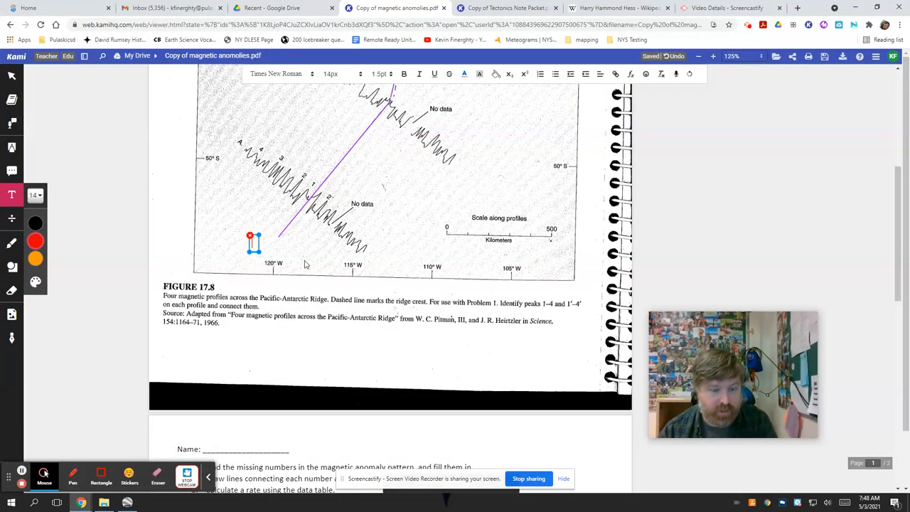
pyautogui.write('Mid ocean ridg')
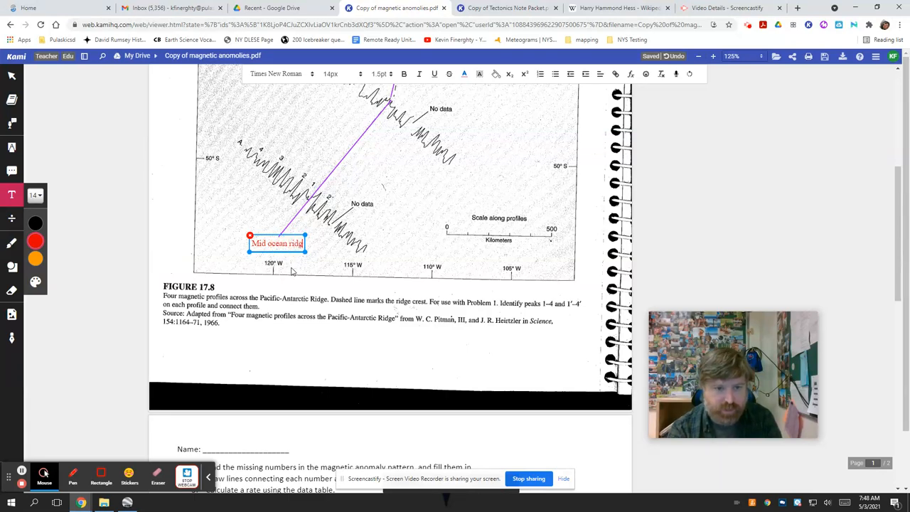
pyautogui.click(36, 282)
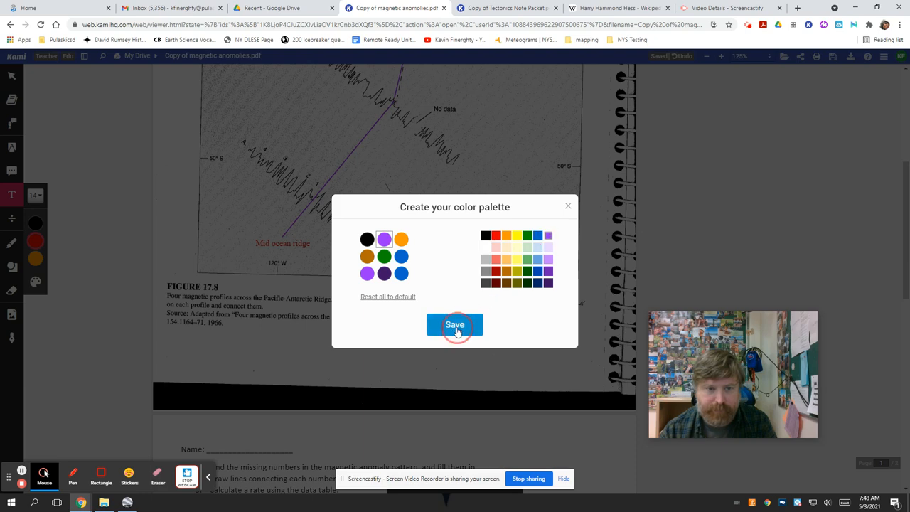
pyautogui.click(454, 325)
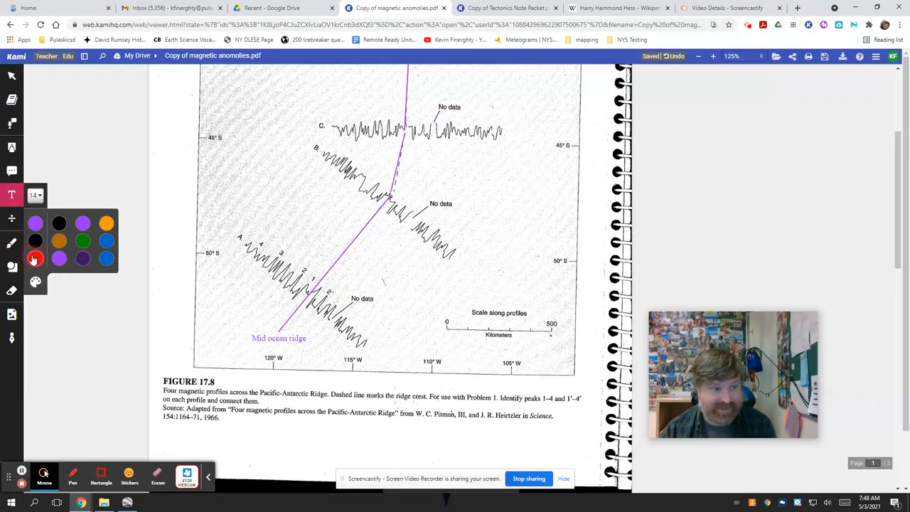
pyautogui.click(12, 242)
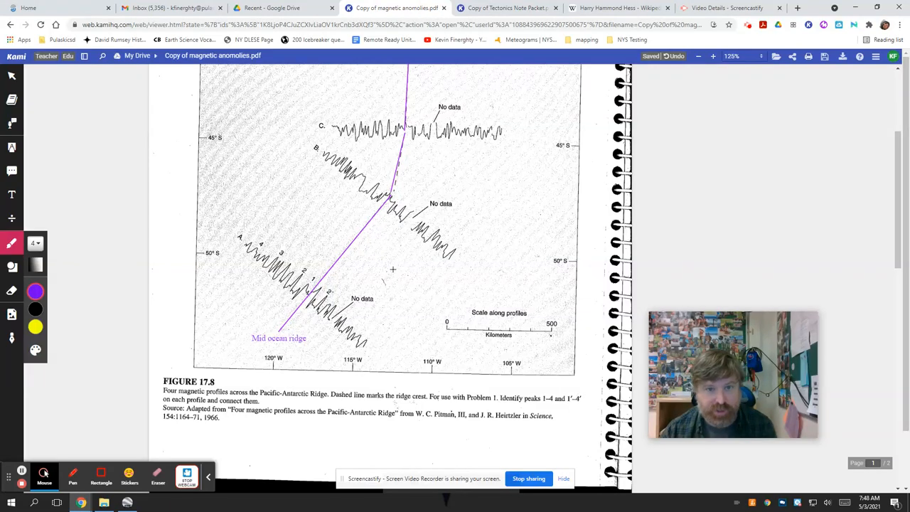
# Step: Draw purple arrows pointing away from both sides of the ridge, then zoom to 200%
pyautogui.scroll(3)
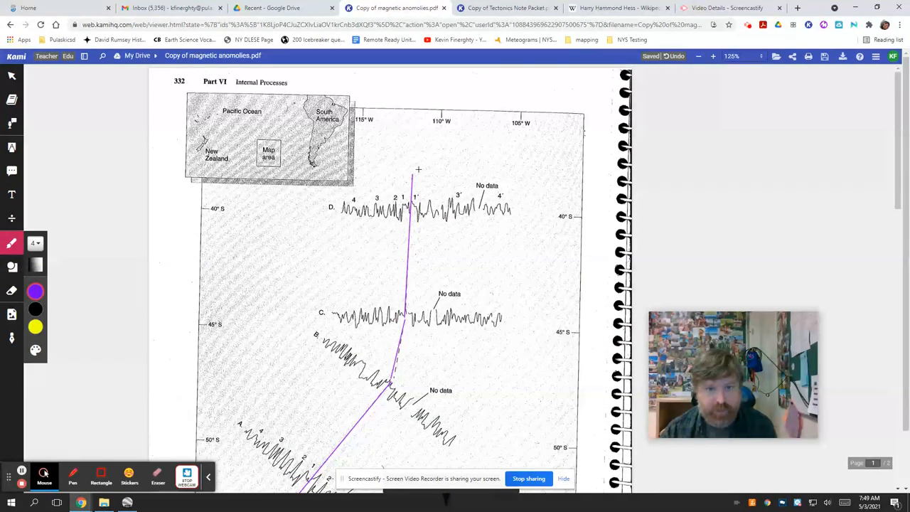
pyautogui.moveTo(419, 169); pyautogui.dragTo(469, 160)
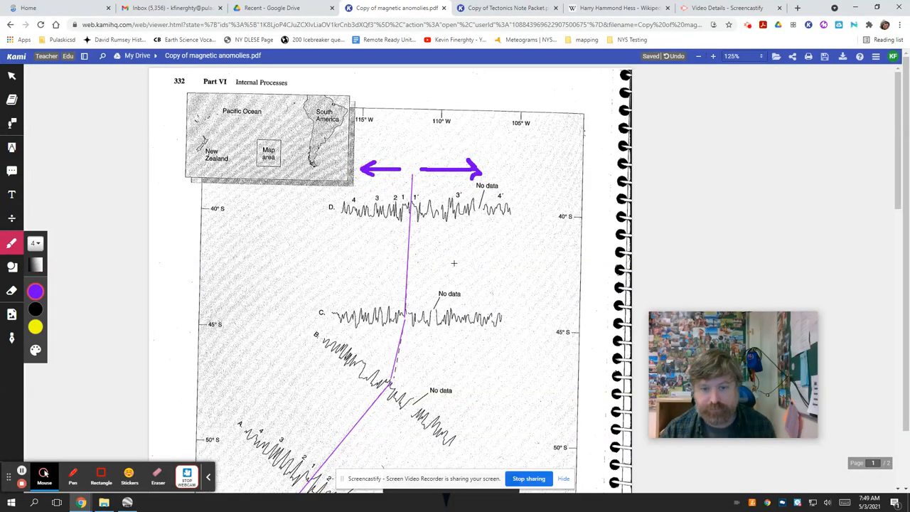
pyautogui.scroll(-3)
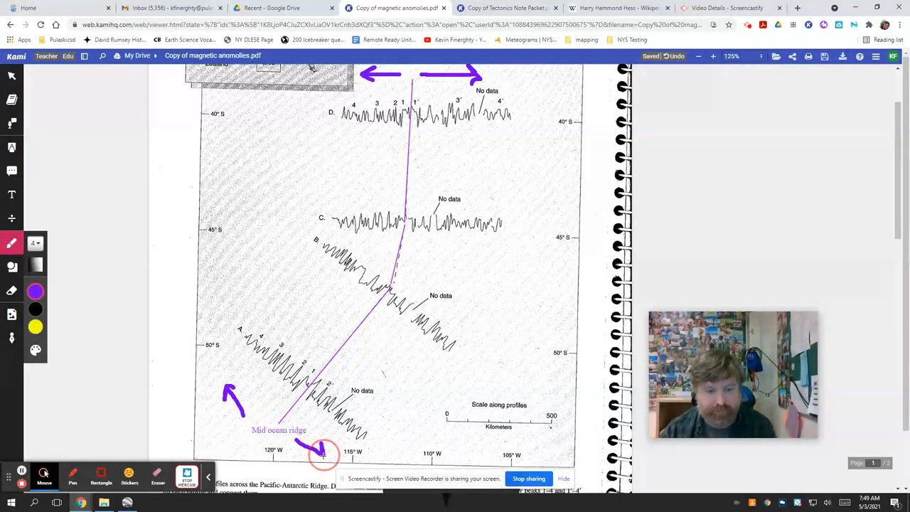
pyautogui.scroll(3)
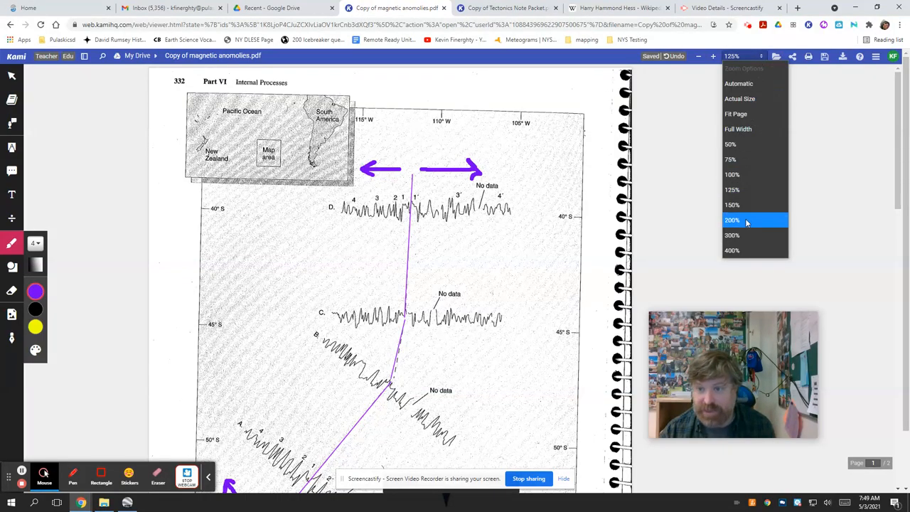
pyautogui.click(732, 220)
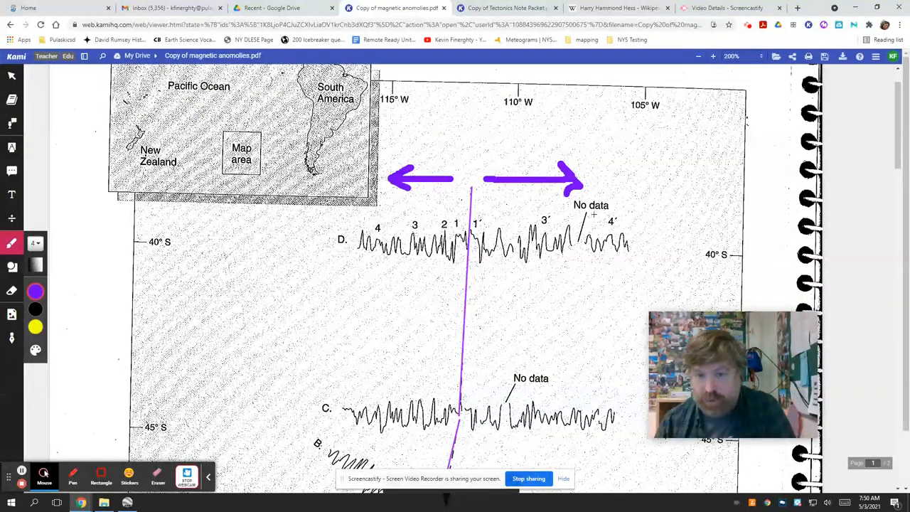
pyautogui.moveTo(11, 211)
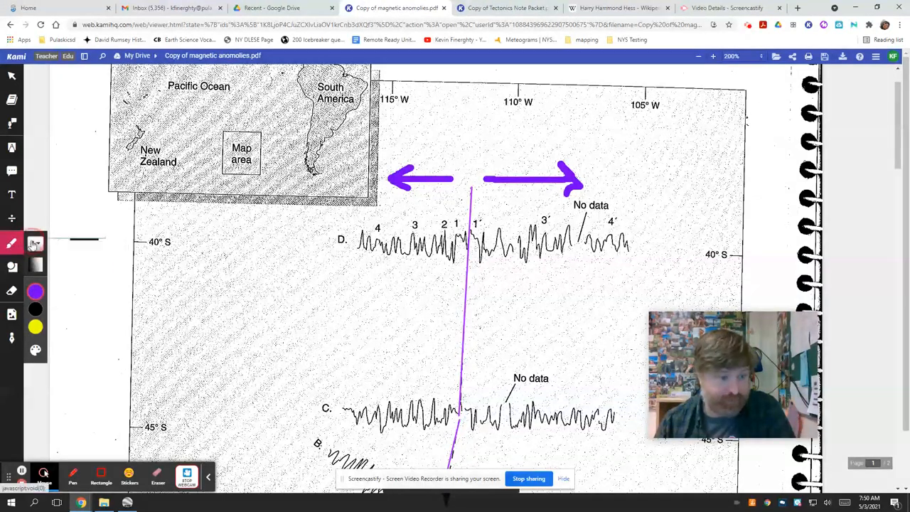
# Step: Set pen stroke thickness to 0.5 and handwrite 2' beside 1' on profile D
pyautogui.click(34, 291)
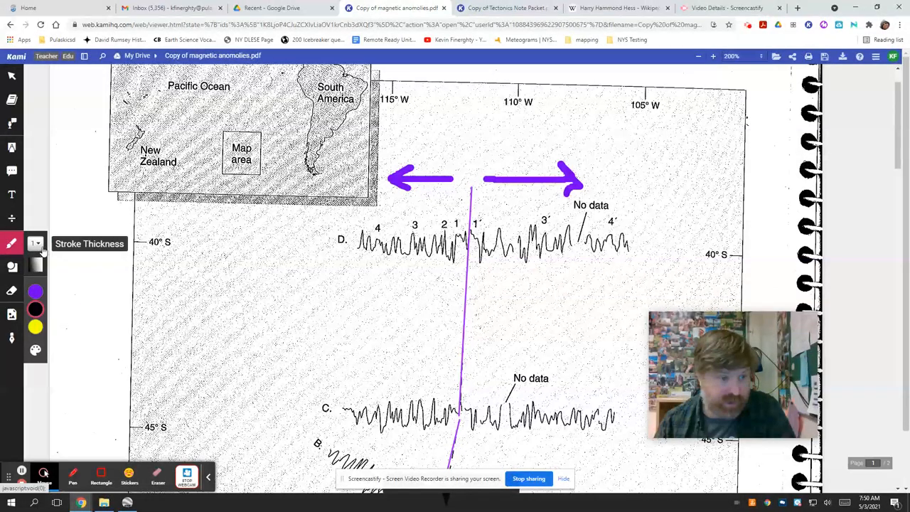
pyautogui.click(35, 243)
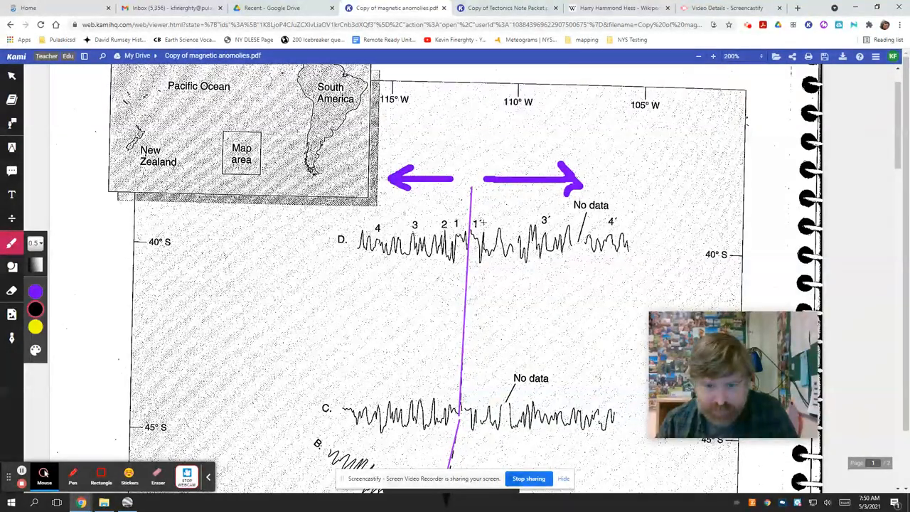
pyautogui.click(486, 231)
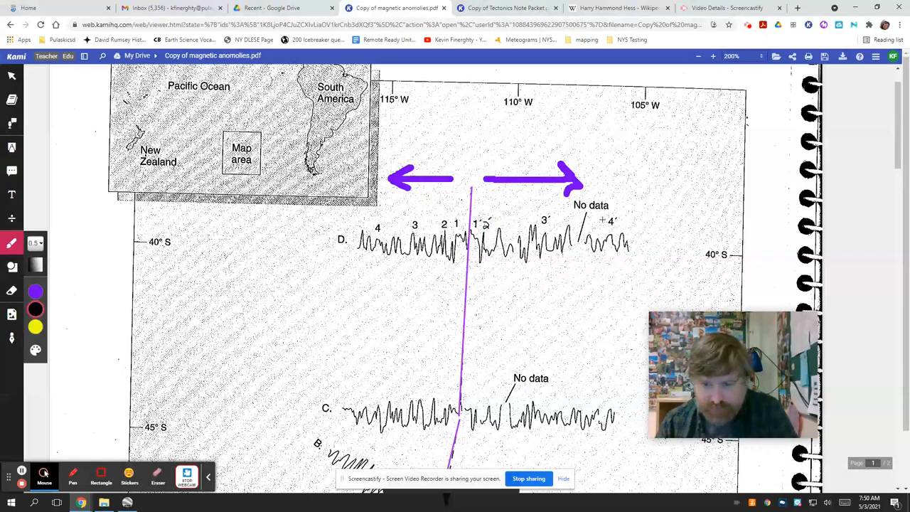
pyautogui.scroll(-3)
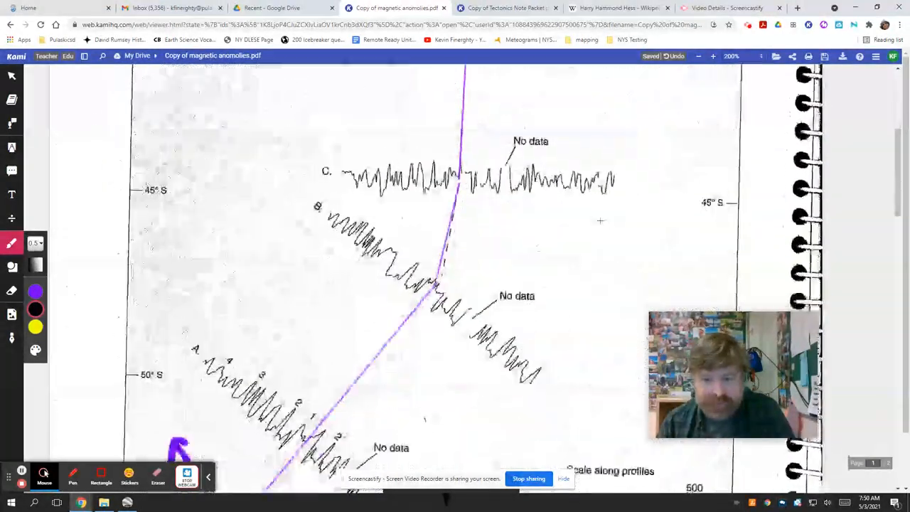
pyautogui.scroll(-3)
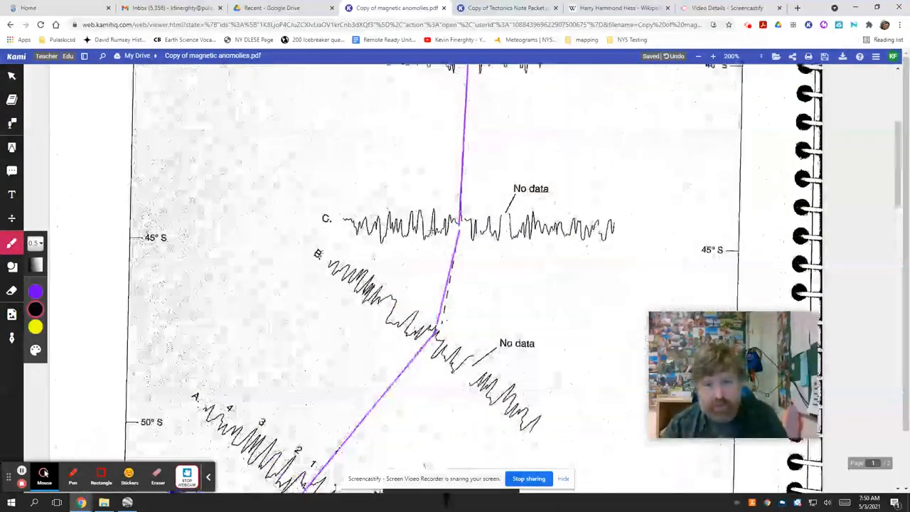
pyautogui.scroll(-3)
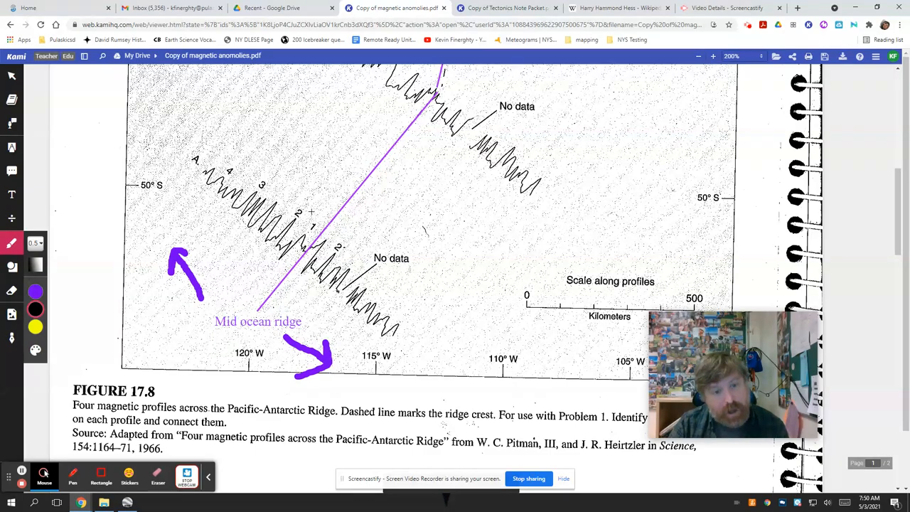
pyautogui.scroll(3)
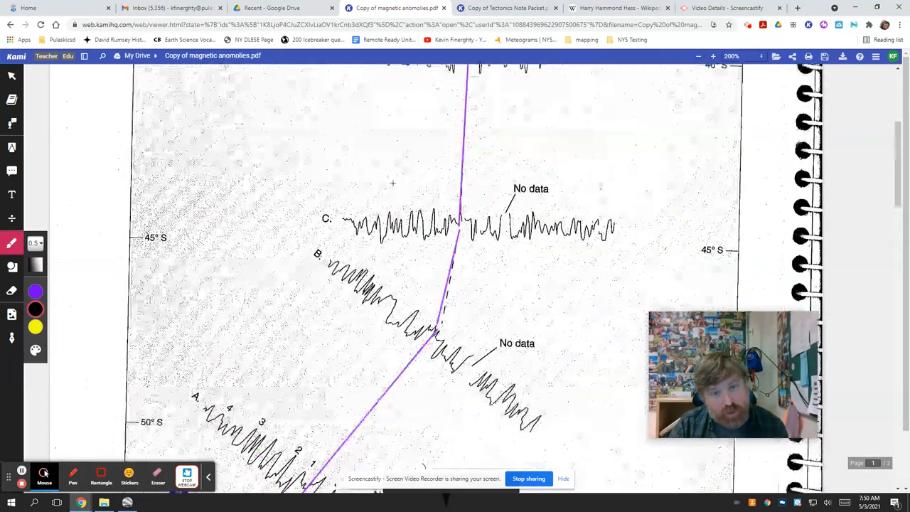
pyautogui.scroll(-3)
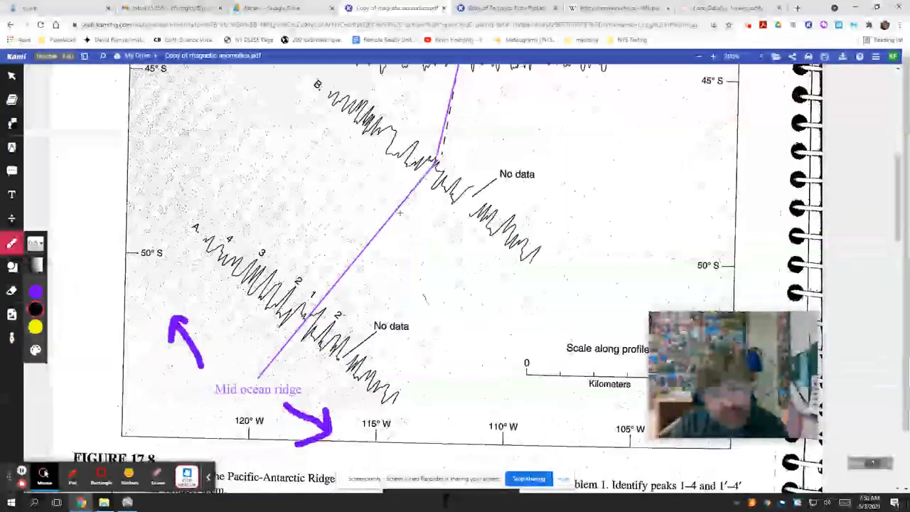
pyautogui.scroll(-3)
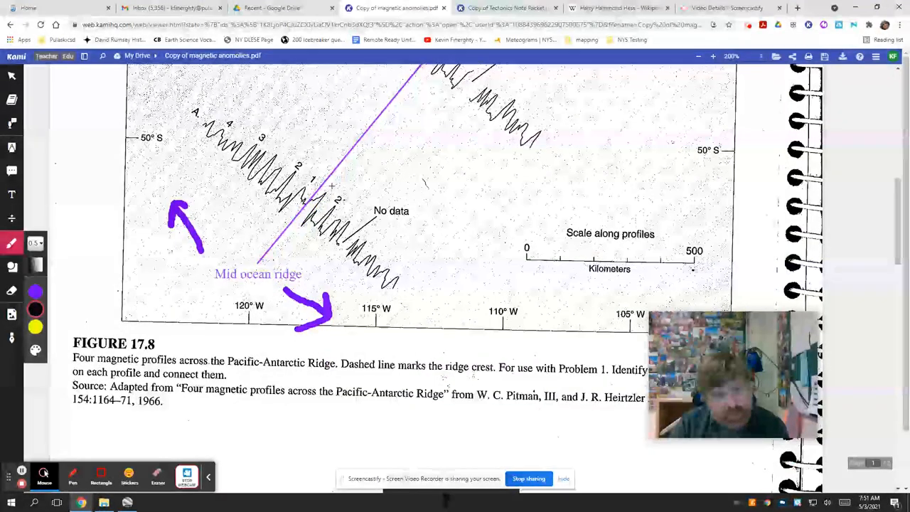
# Step: Handwrite peak labels 3' and 4' on profile A, right of the ridge
pyautogui.moveTo(317, 181); pyautogui.dragTo(345, 203)
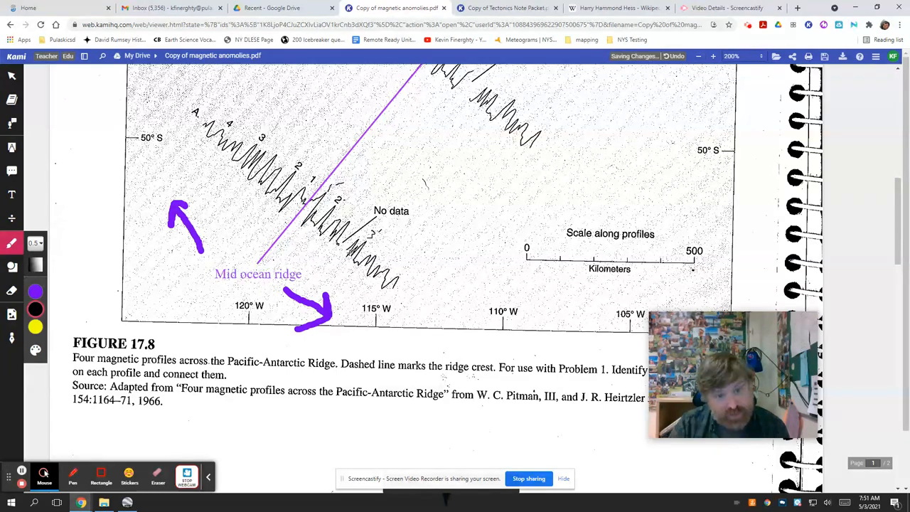
pyautogui.click(391, 258)
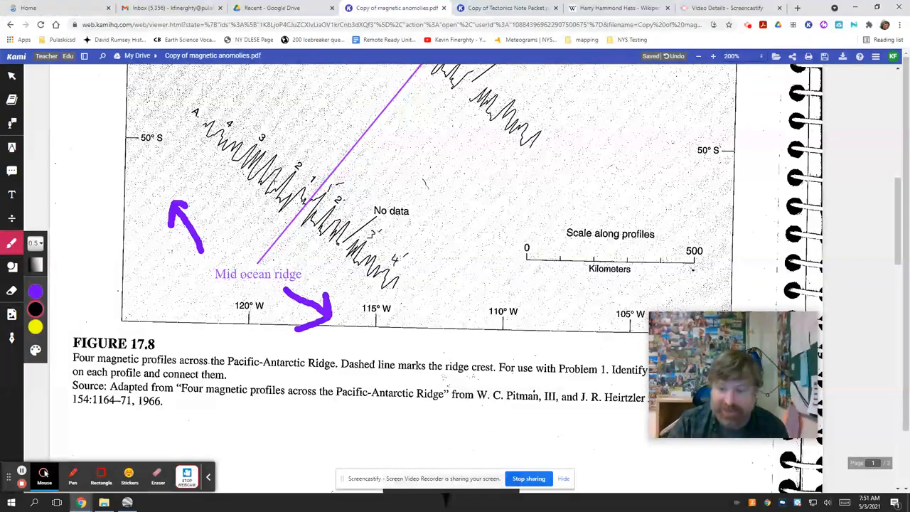
pyautogui.scroll(3)
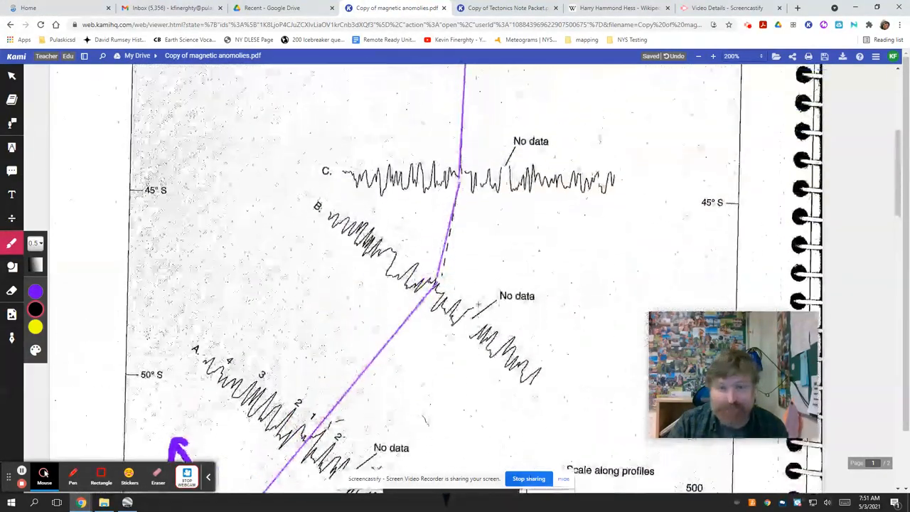
pyautogui.scroll(3)
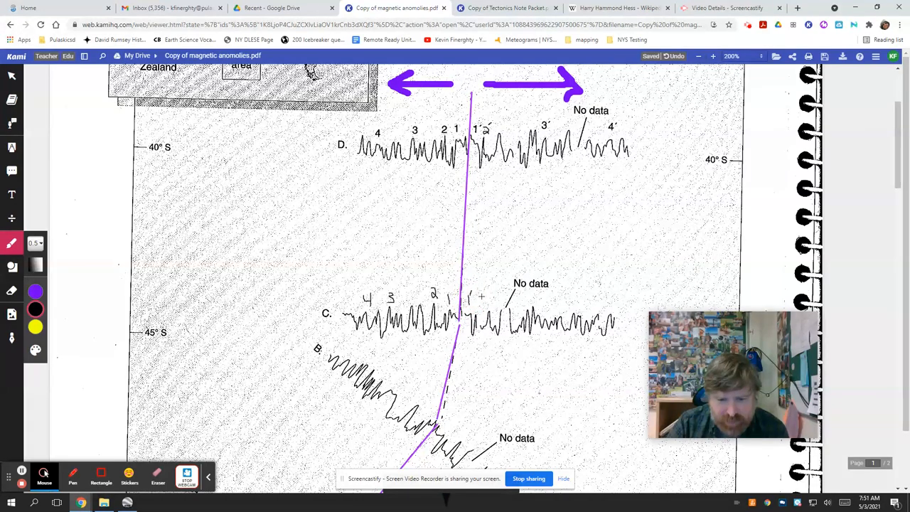
# Step: Handwrite peak numbers 4, 3, 2, 1, 1', 2', 3', 4' above profile C
pyautogui.moveTo(476, 298); pyautogui.dragTo(498, 292)
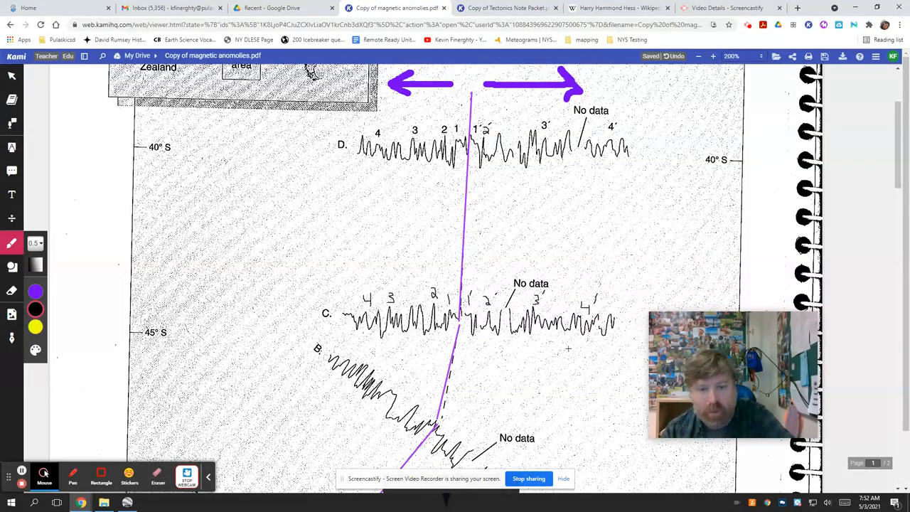
pyautogui.scroll(-3)
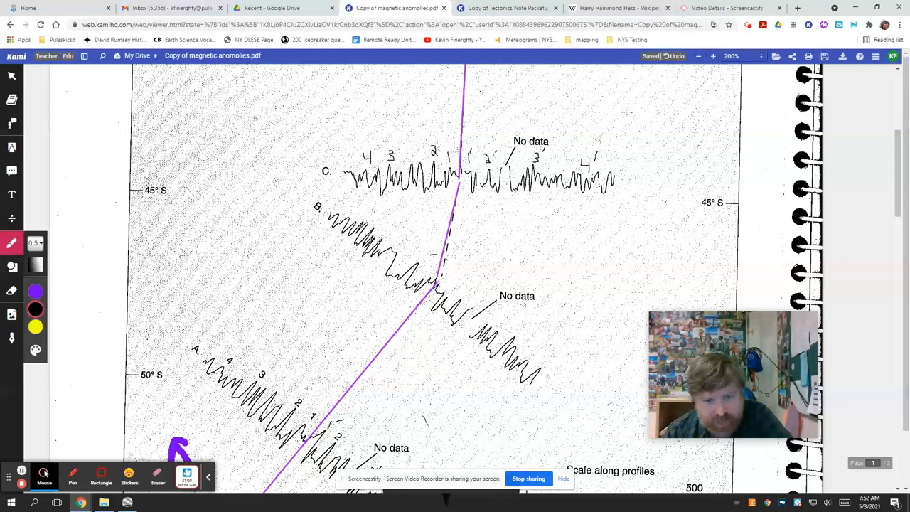
pyautogui.moveTo(431, 258)
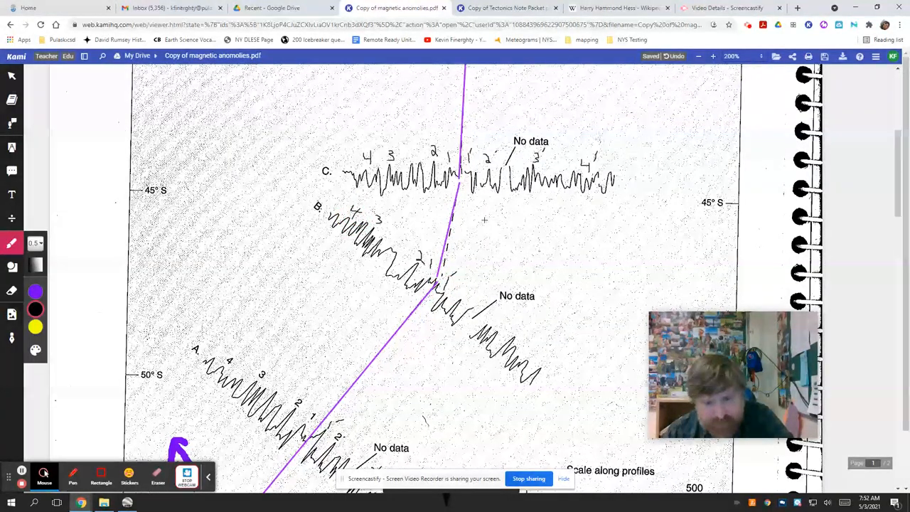
pyautogui.moveTo(465, 295)
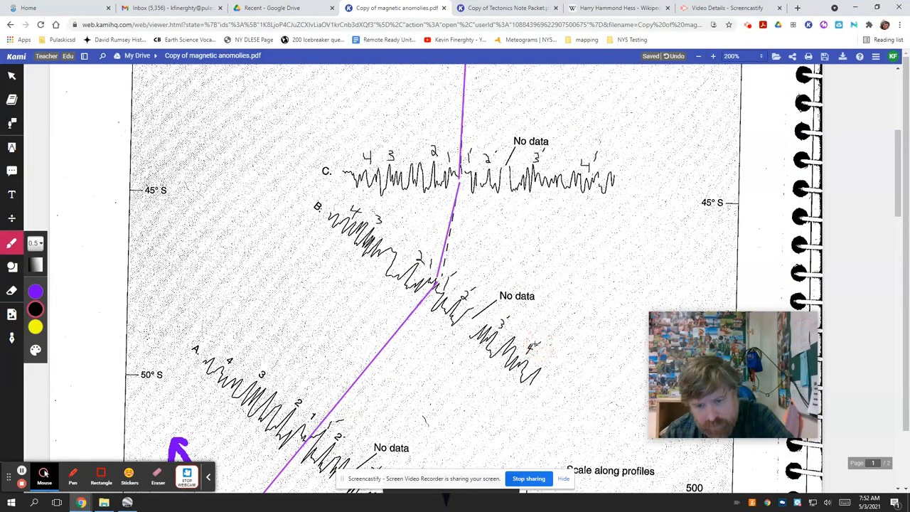
# Step: Handwrite peak numbers 4 through 4' above profile B's peaks
pyautogui.scroll(3)
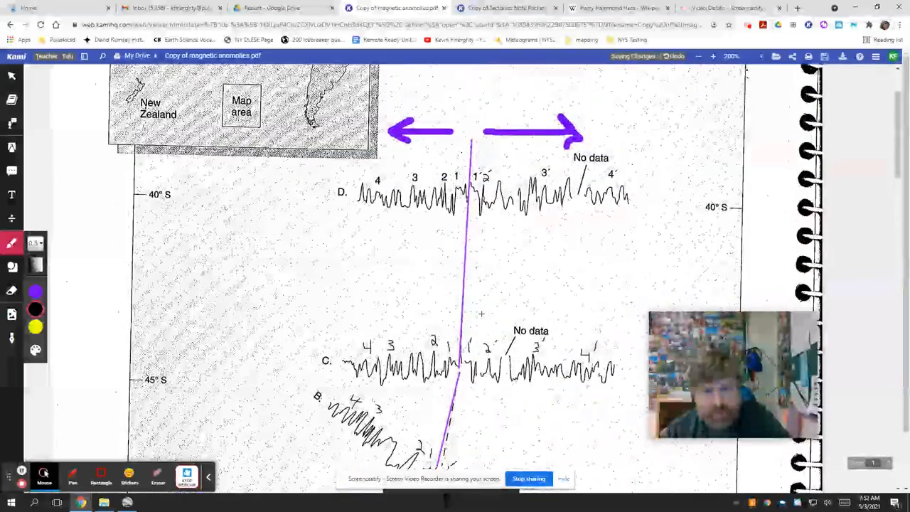
pyautogui.scroll(-3)
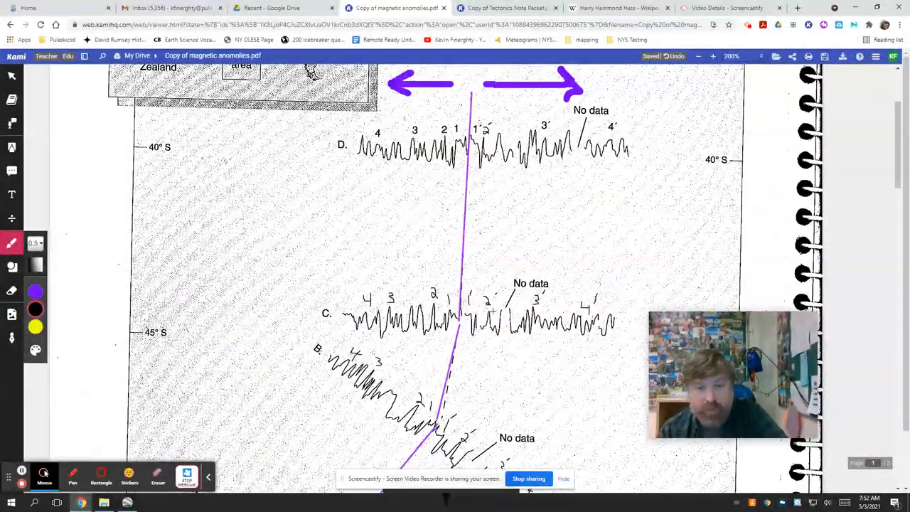
pyautogui.scroll(3)
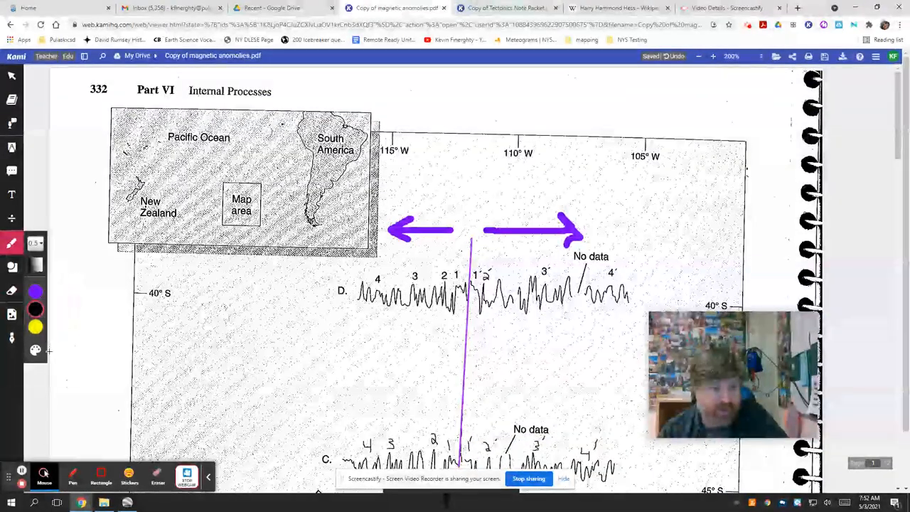
# Step: Draw a thicker green line through peak 1 on profiles D, B and A
pyautogui.click(34, 290)
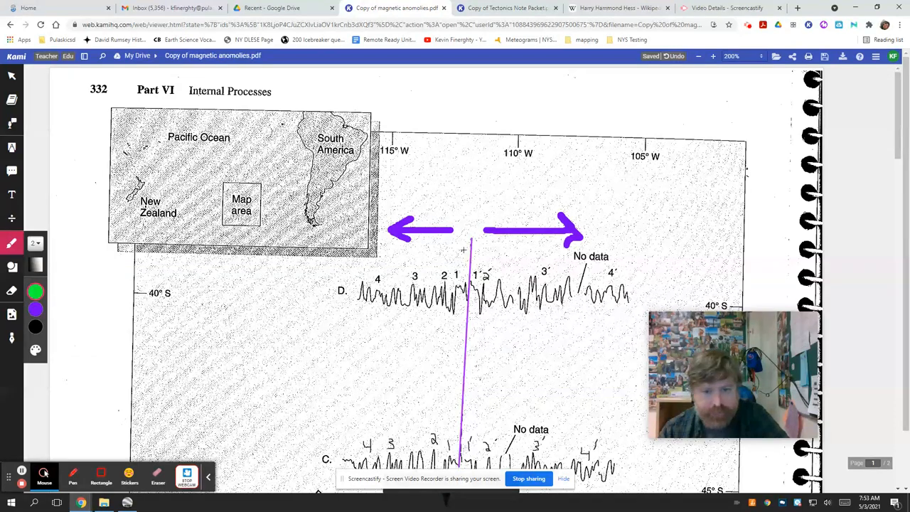
pyautogui.click(457, 250)
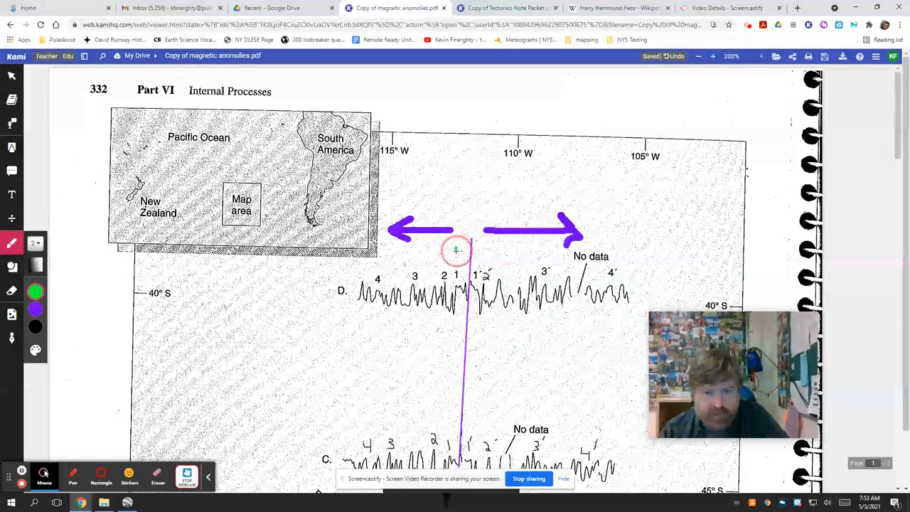
pyautogui.moveTo(457, 250); pyautogui.dragTo(449, 347)
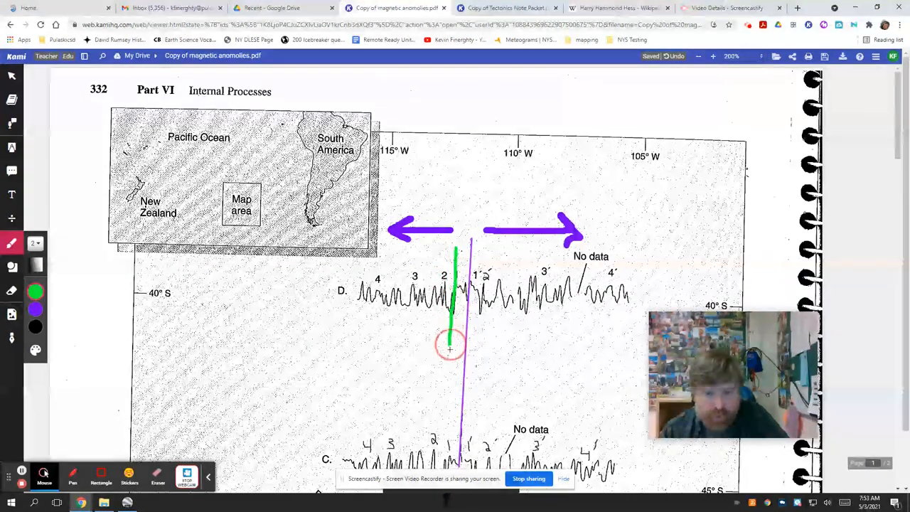
pyautogui.scroll(-3)
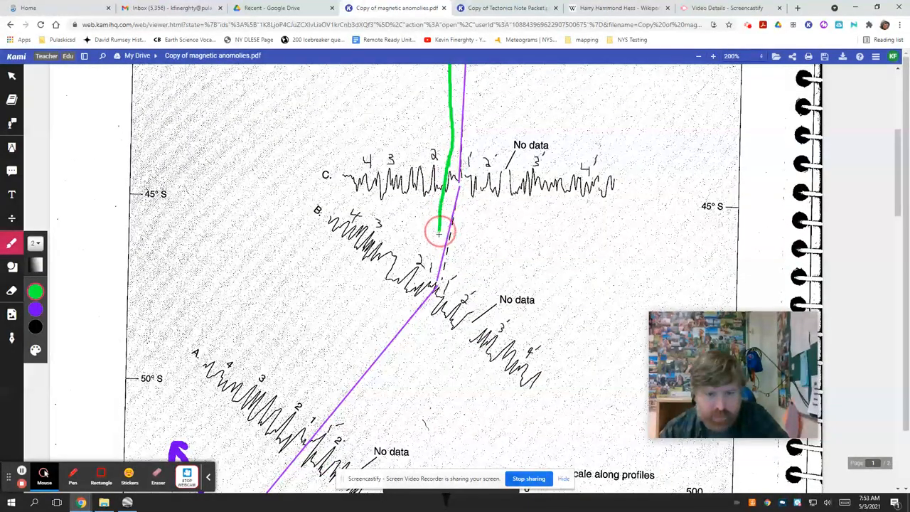
pyautogui.scroll(-3)
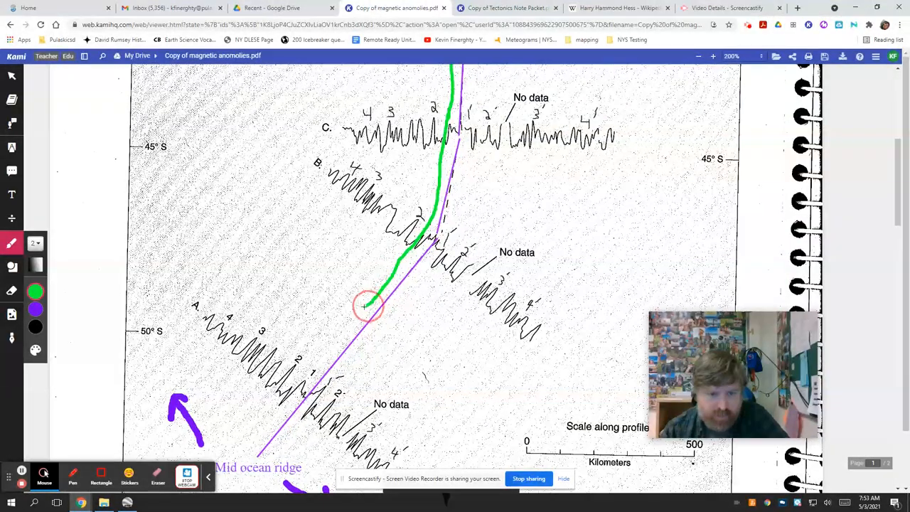
pyautogui.moveTo(366, 305); pyautogui.dragTo(295, 387)
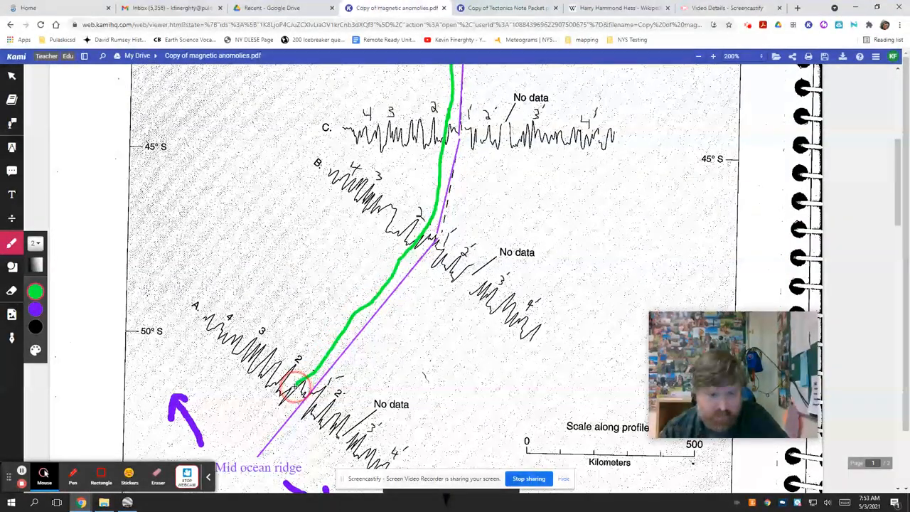
pyautogui.moveTo(298, 384); pyautogui.dragTo(238, 445)
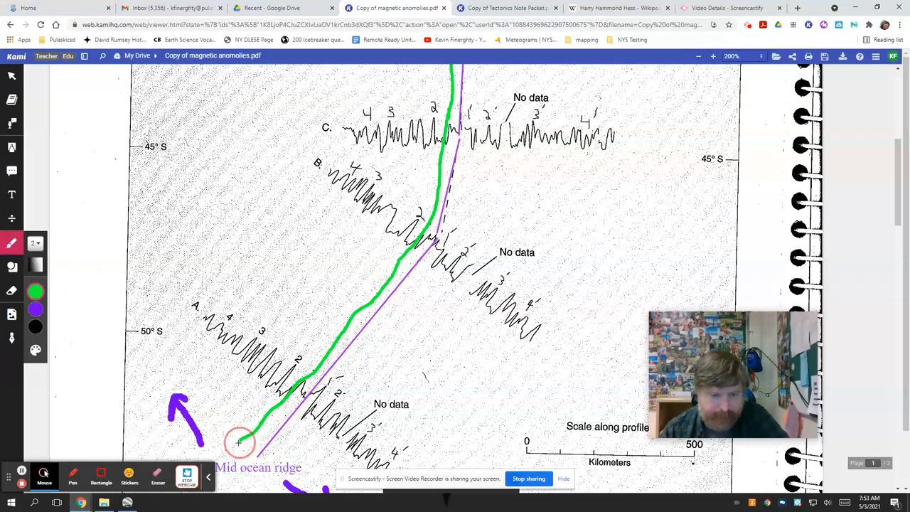
# Step: Zoom the page to 150% and trace a green line through the right-side peaks
pyautogui.click(731, 56)
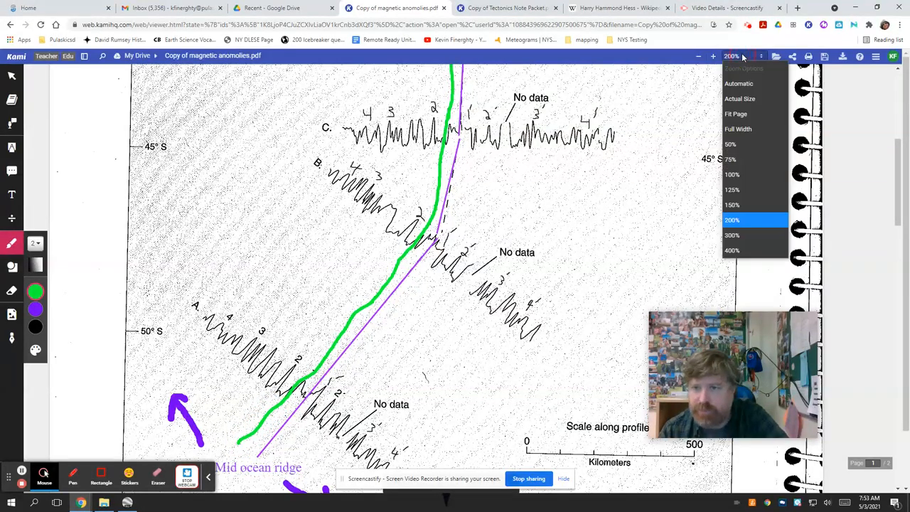
pyautogui.click(732, 205)
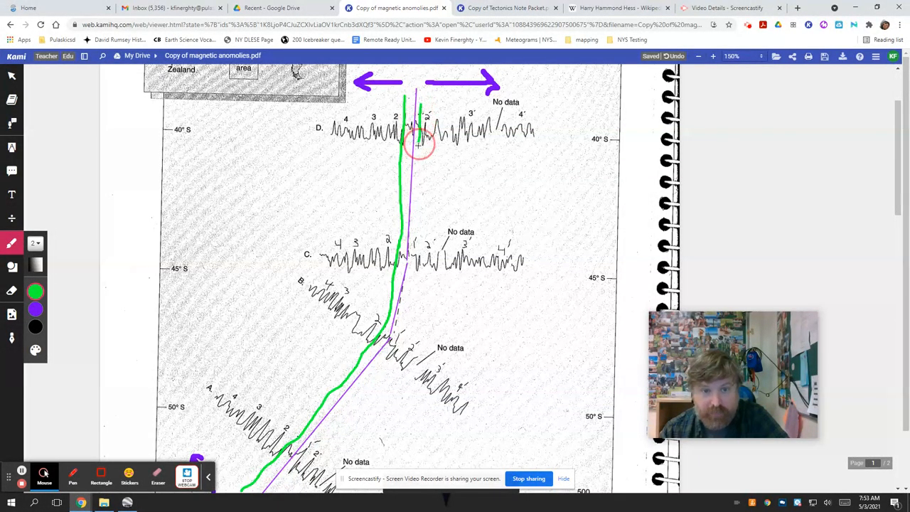
pyautogui.moveTo(417, 142); pyautogui.dragTo(414, 277)
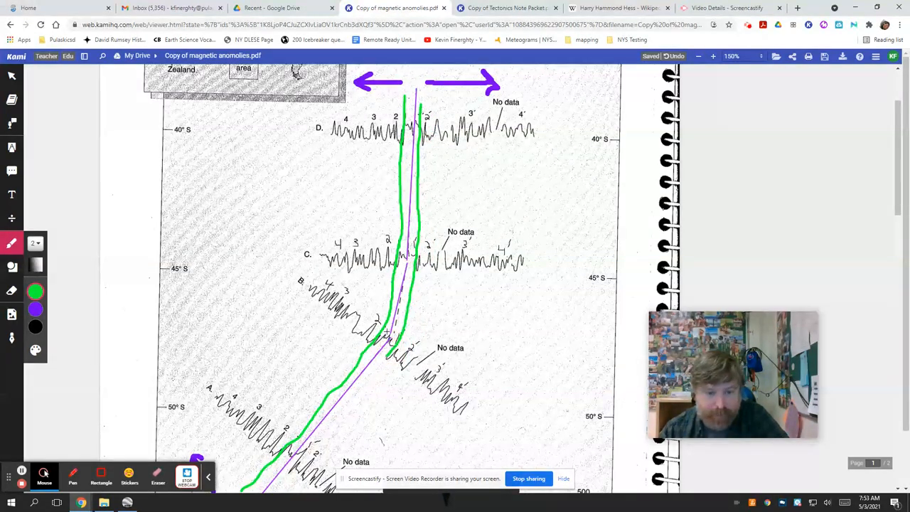
pyautogui.scroll(-3)
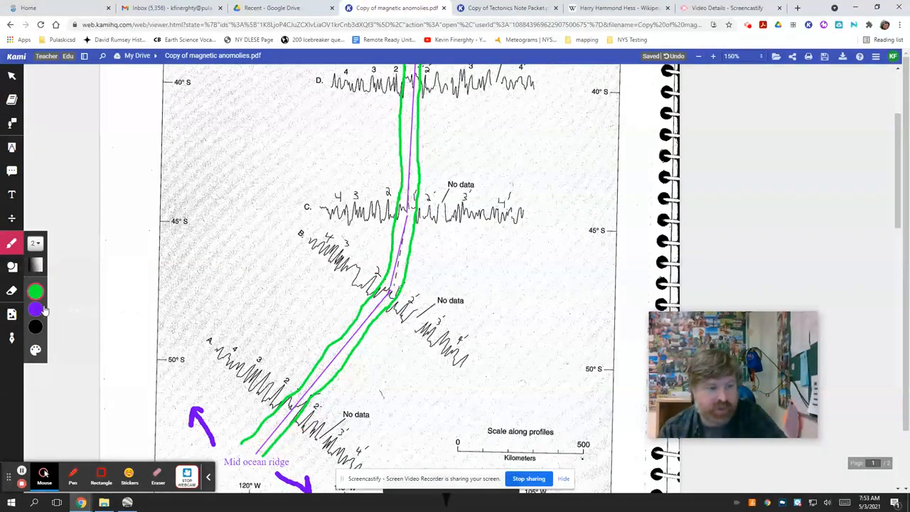
# Step: Switch the pen to red and draw the left red line from profile D to A
pyautogui.click(36, 308)
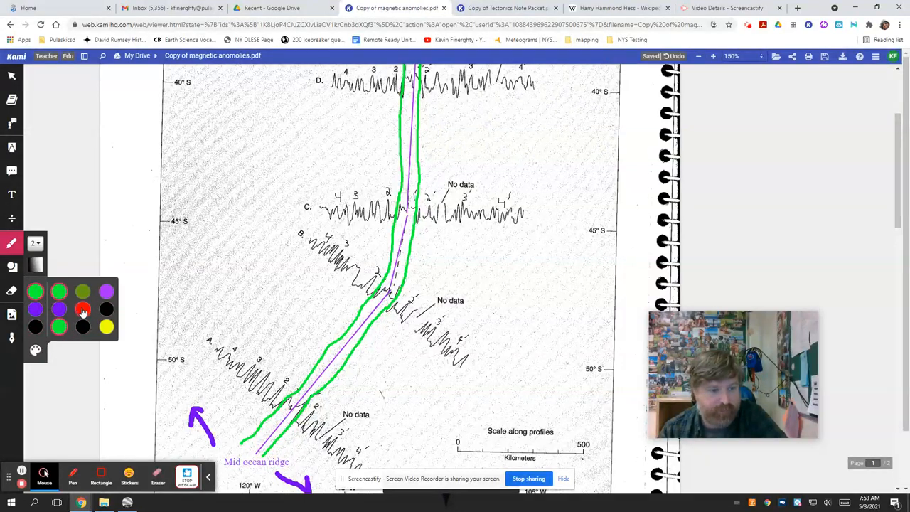
pyautogui.scroll(-3)
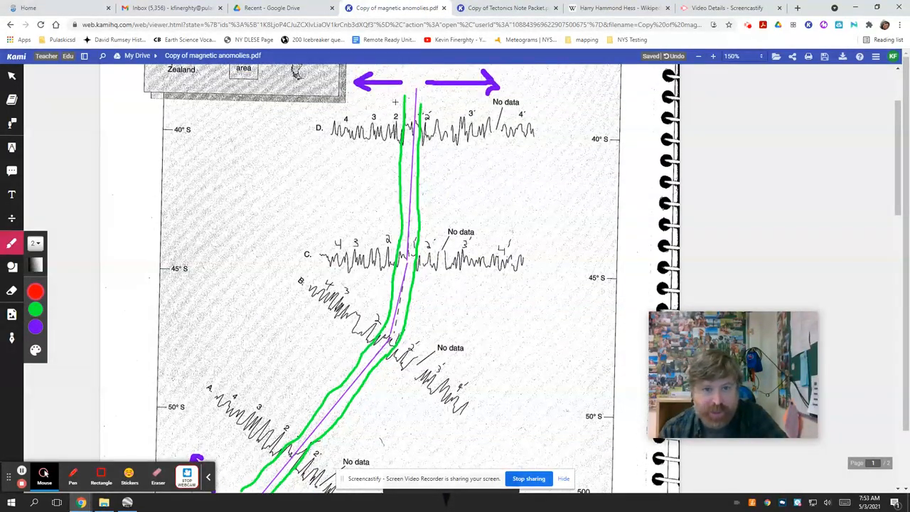
pyautogui.moveTo(390, 106); pyautogui.dragTo(389, 156)
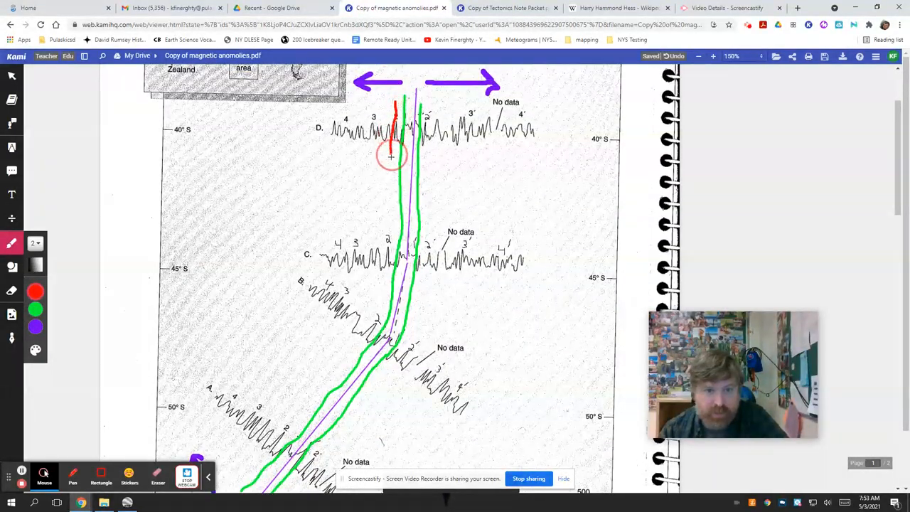
pyautogui.moveTo(391, 153); pyautogui.dragTo(390, 256)
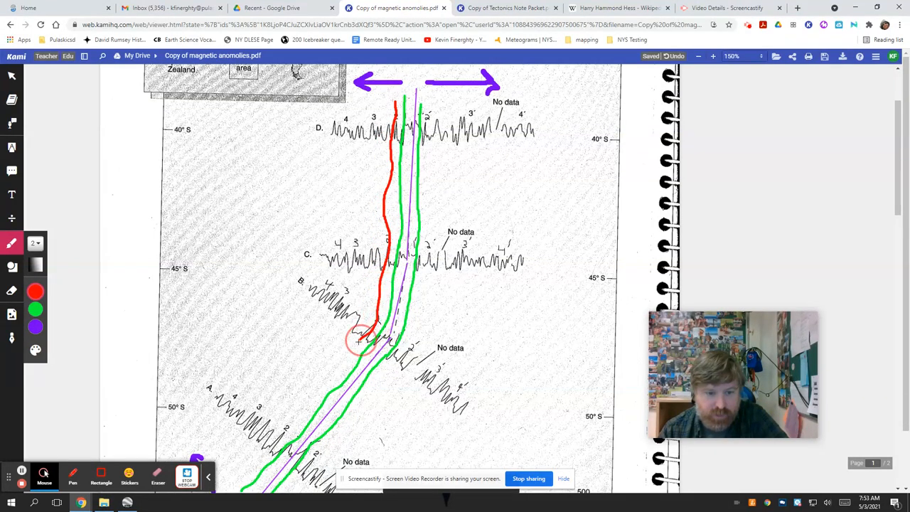
# Step: Draw a red line through the next peaks on the right side of the ridge
pyautogui.scroll(-3)
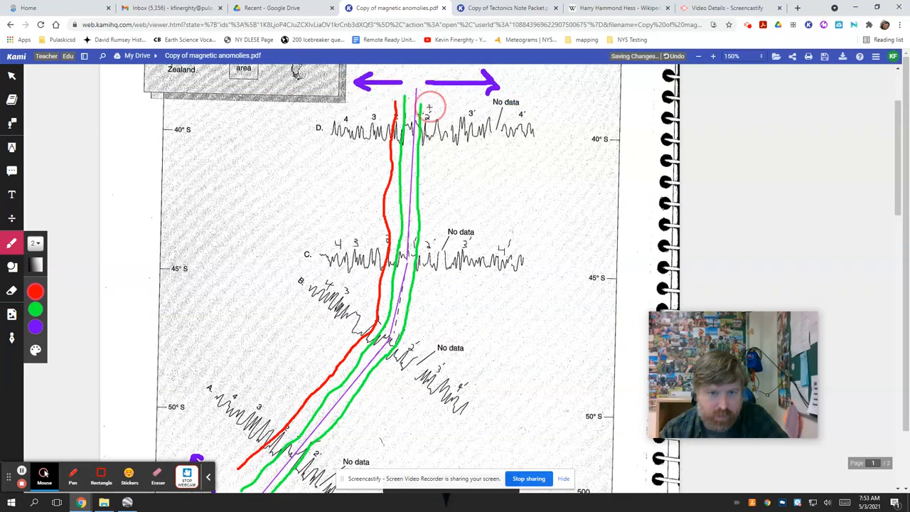
pyautogui.moveTo(426, 107); pyautogui.dragTo(426, 252)
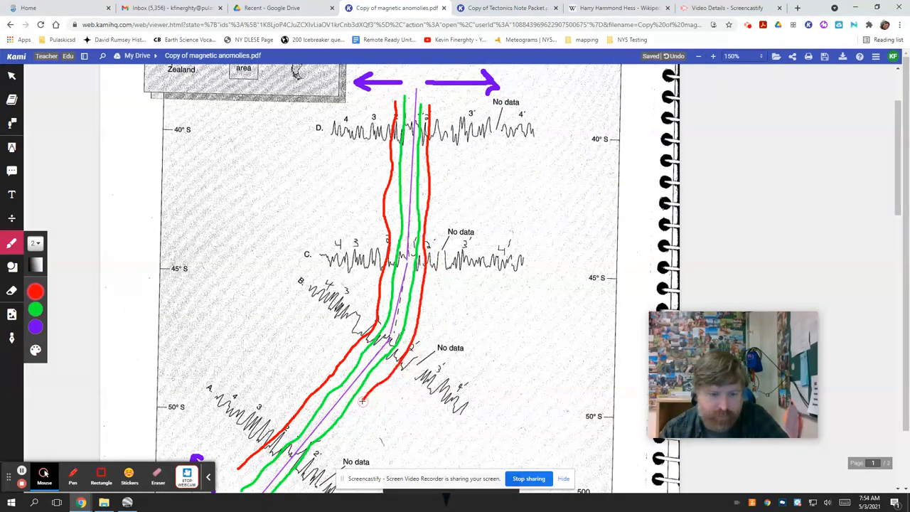
pyautogui.scroll(-3)
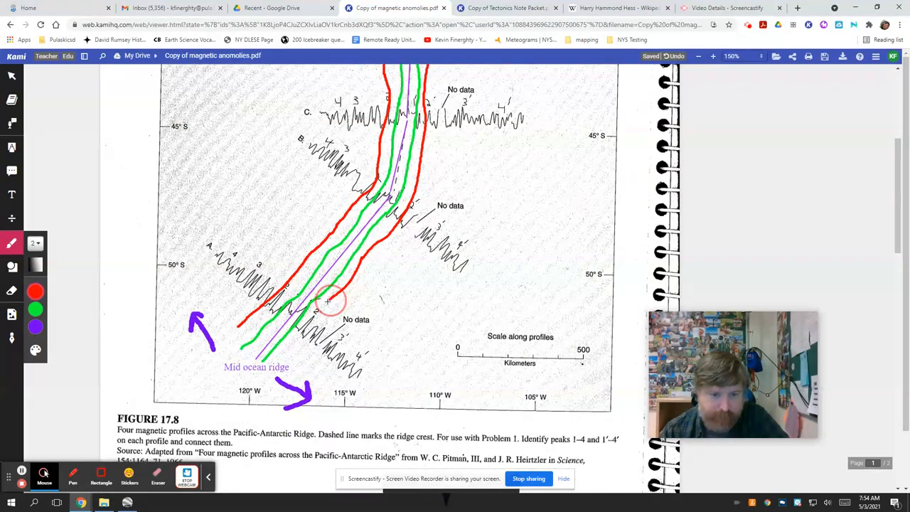
pyautogui.scroll(3)
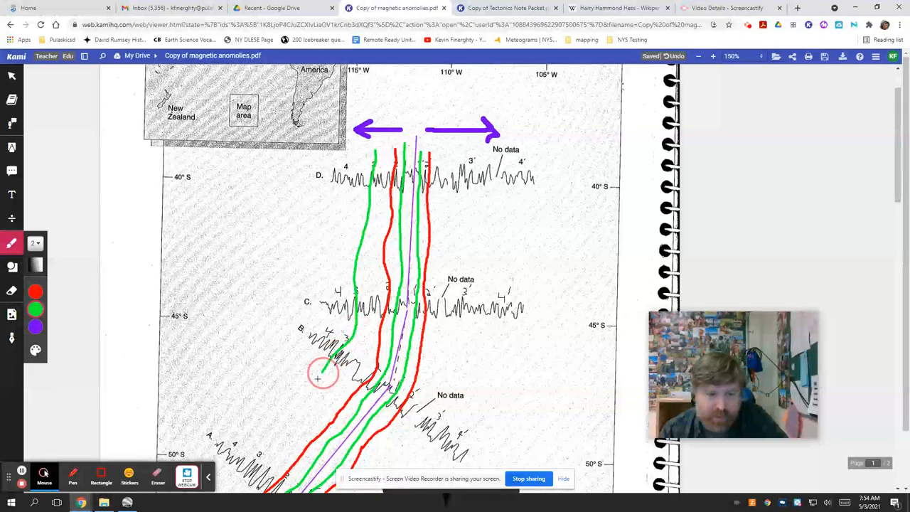
# Step: Trace an outer green line through the peaks, then pick a new pen colour
pyautogui.moveTo(324, 373); pyautogui.dragTo(231, 487)
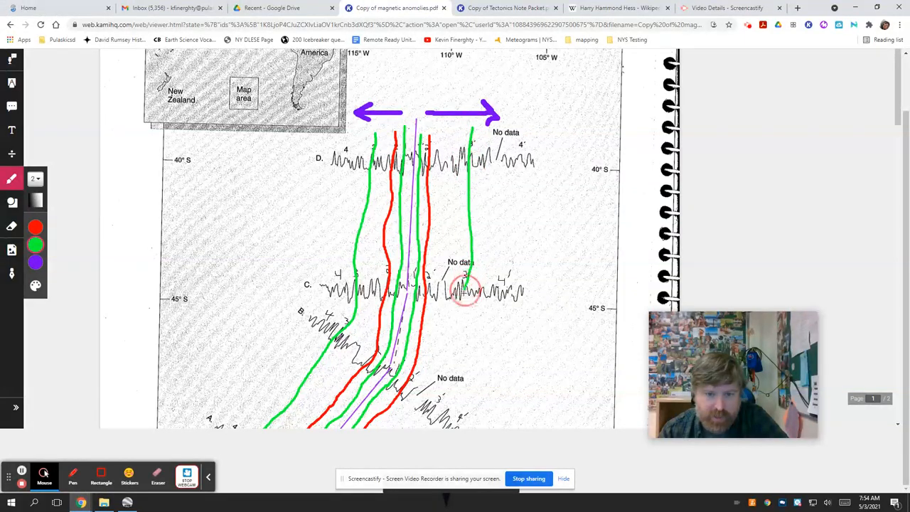
pyautogui.scroll(-3)
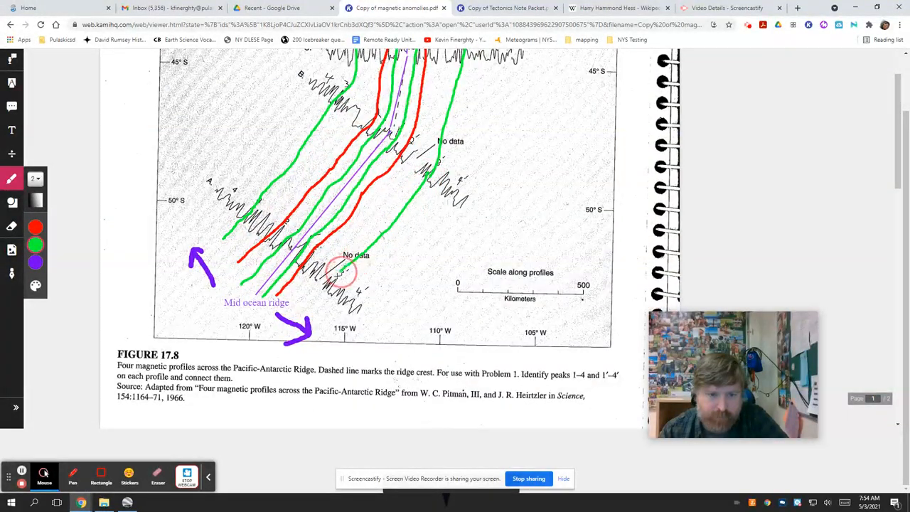
pyautogui.click(35, 226)
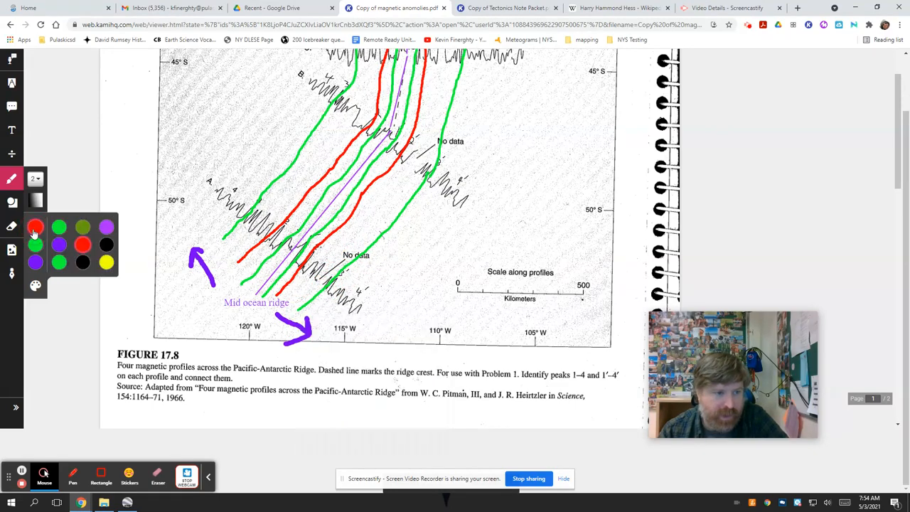
pyautogui.scroll(3)
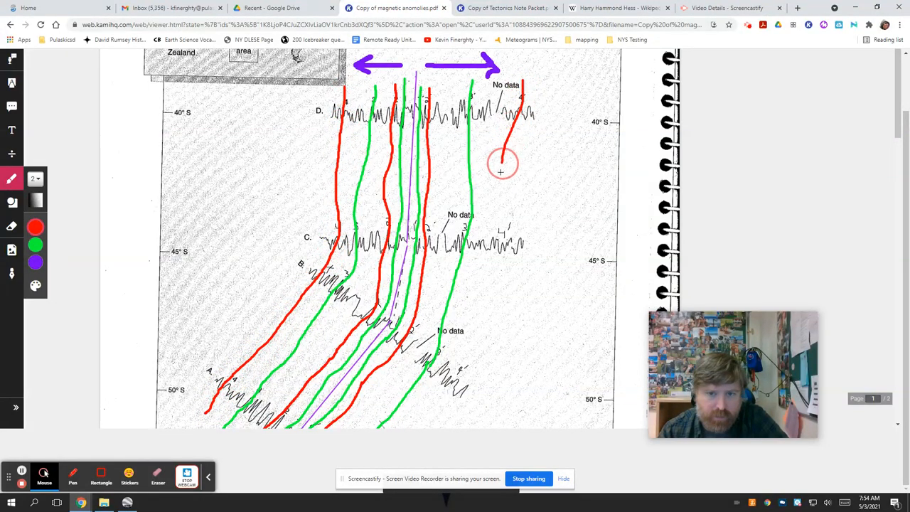
pyautogui.scroll(-3)
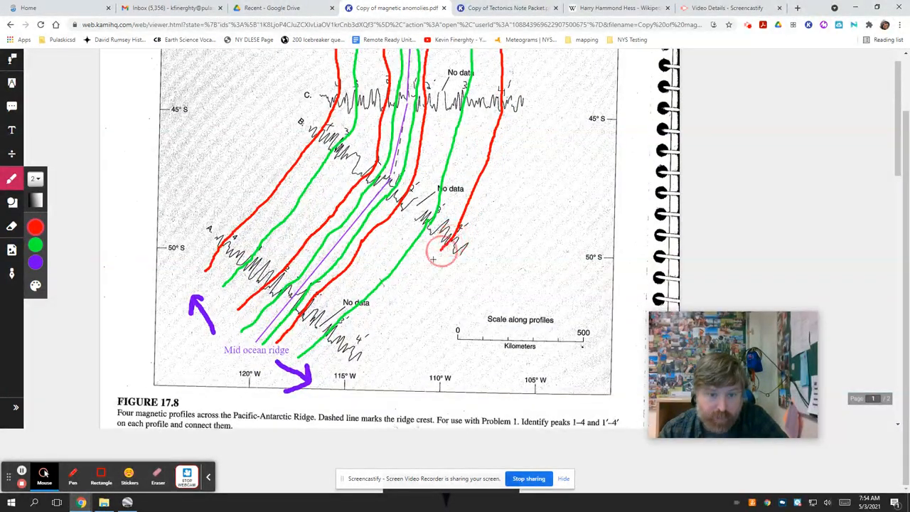
pyautogui.scroll(-3)
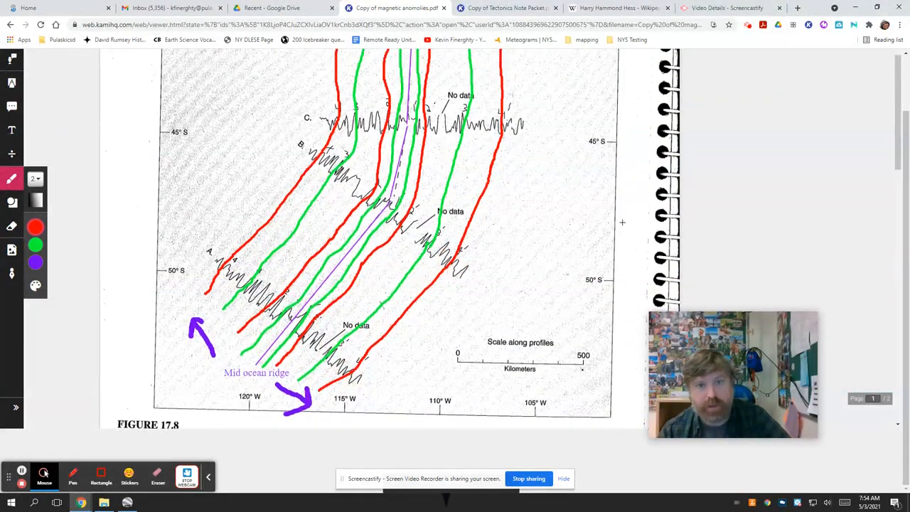
pyautogui.scroll(3)
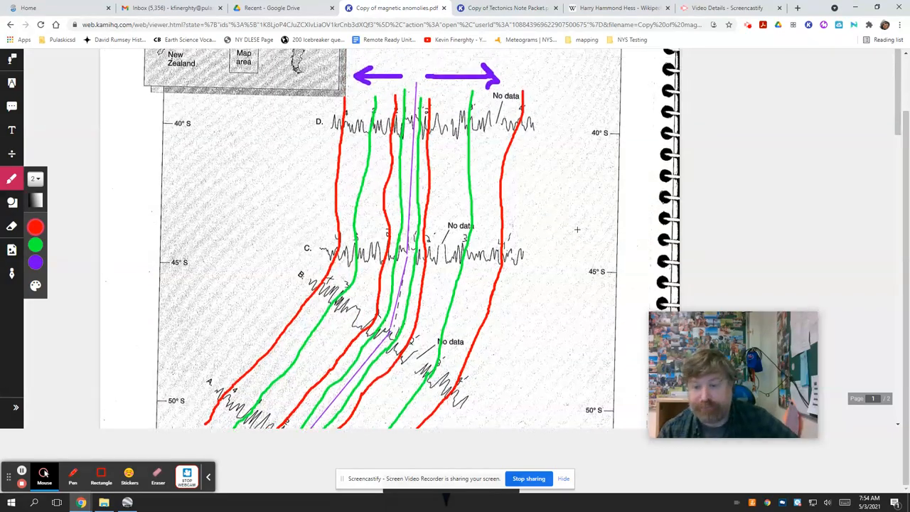
# Step: Place a red 'Symmetry' text label above the purple spreading arrows near profile D
pyautogui.scroll(-3)
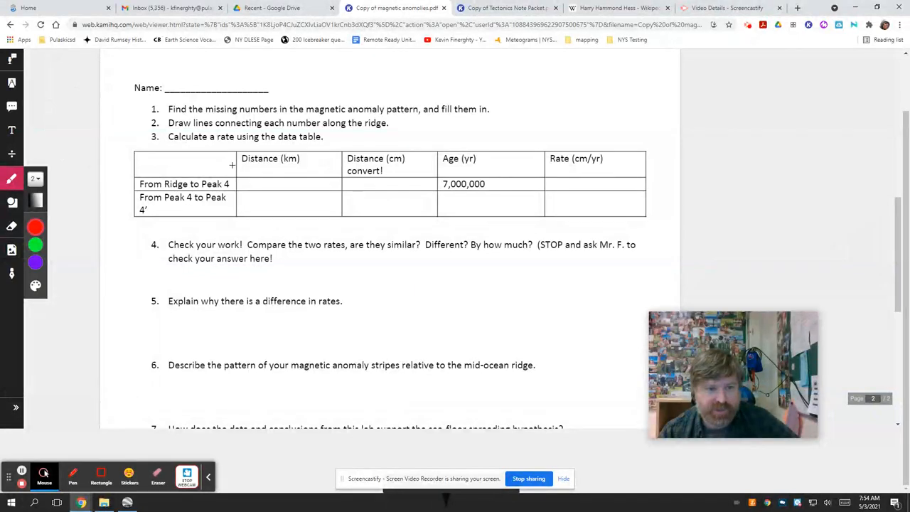
pyautogui.scroll(-3)
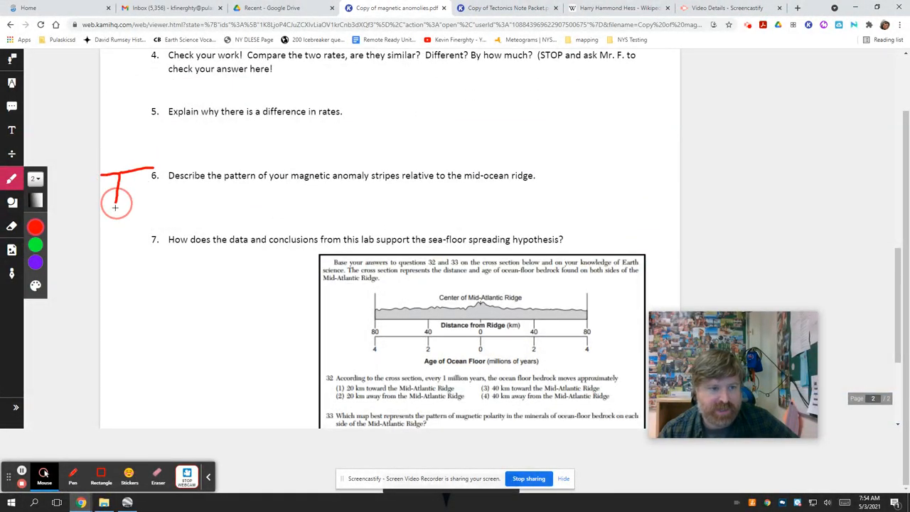
pyautogui.scroll(3)
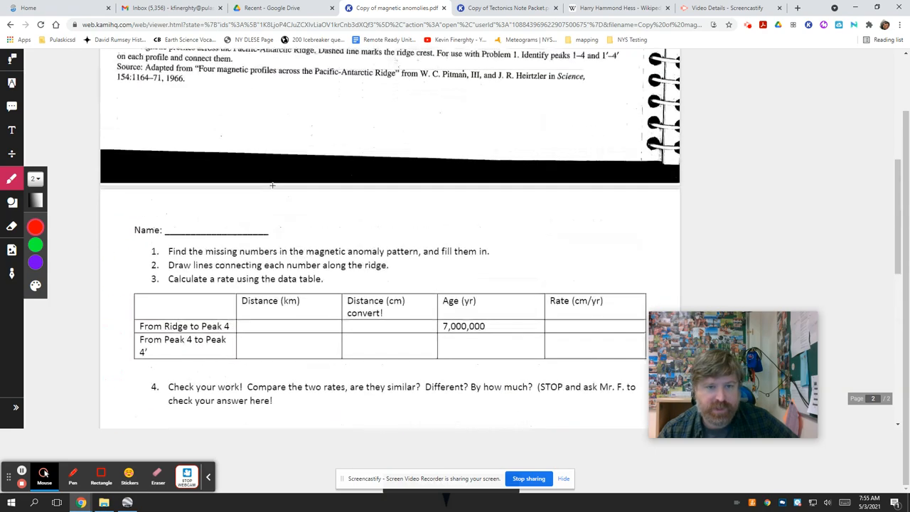
pyautogui.scroll(3)
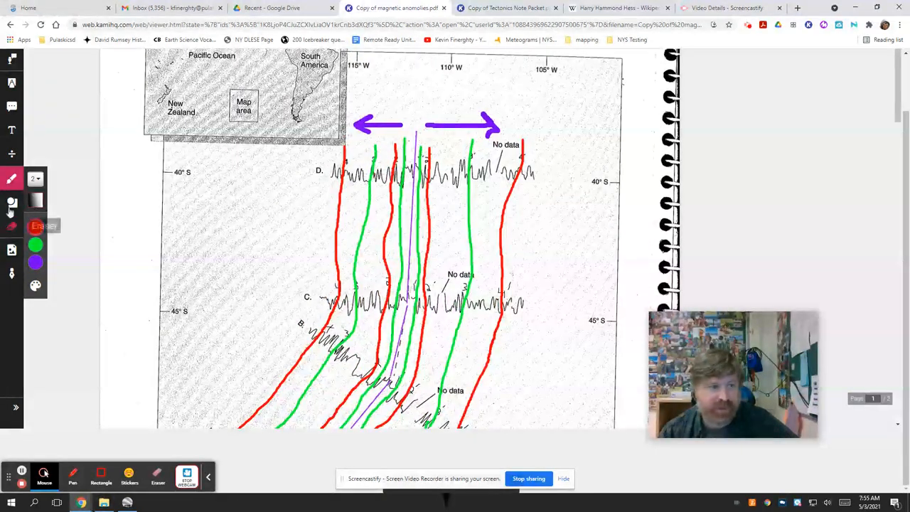
pyautogui.click(12, 130)
pyautogui.write('Symmetry')
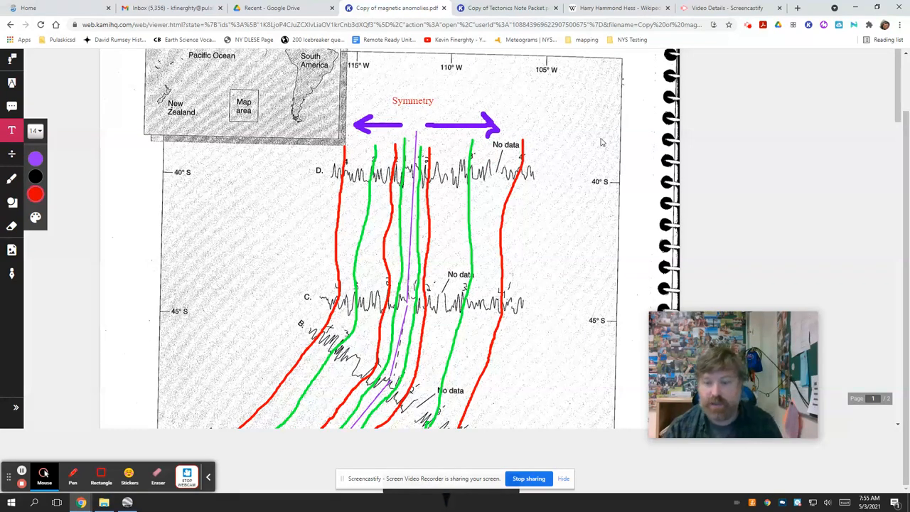
pyautogui.moveTo(597, 138)
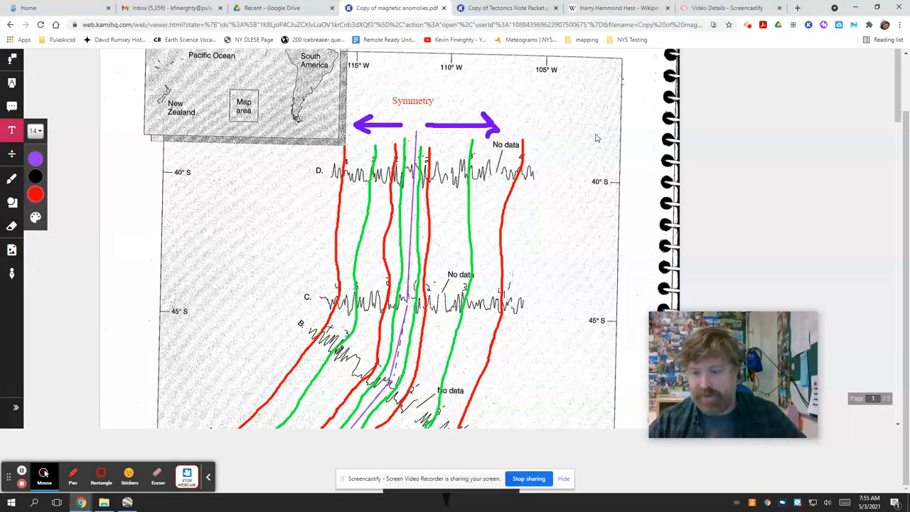
pyautogui.scroll(-3)
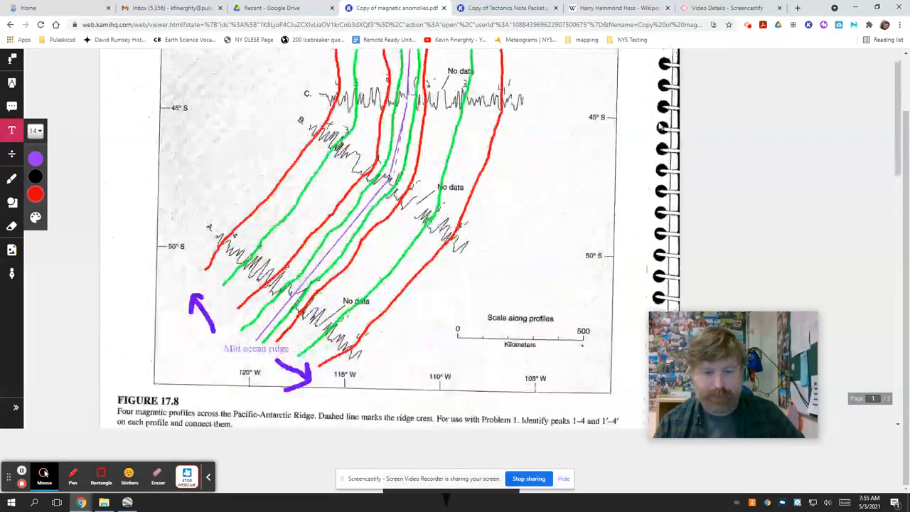
# Step: Review the ridge map, then return to the page-2 table's Ridge-to-Peak-4 distance cell
pyautogui.scroll(-3)
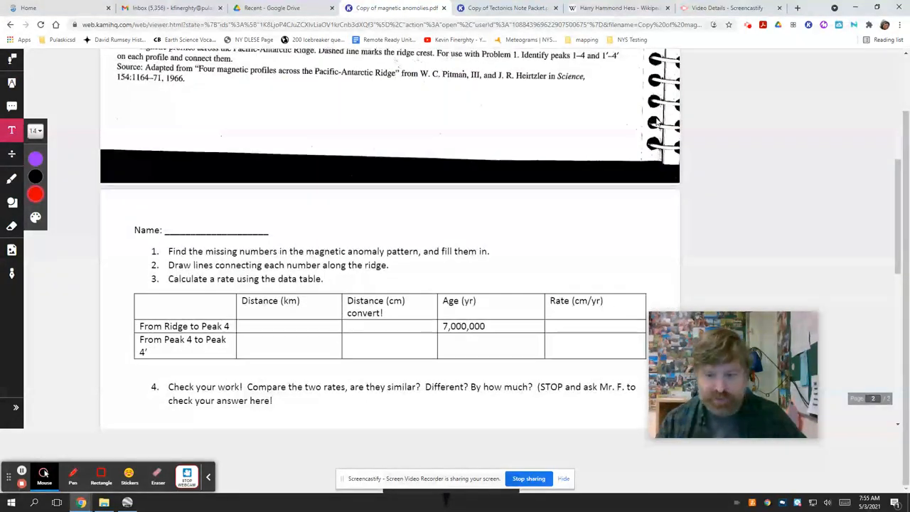
pyautogui.scroll(-3)
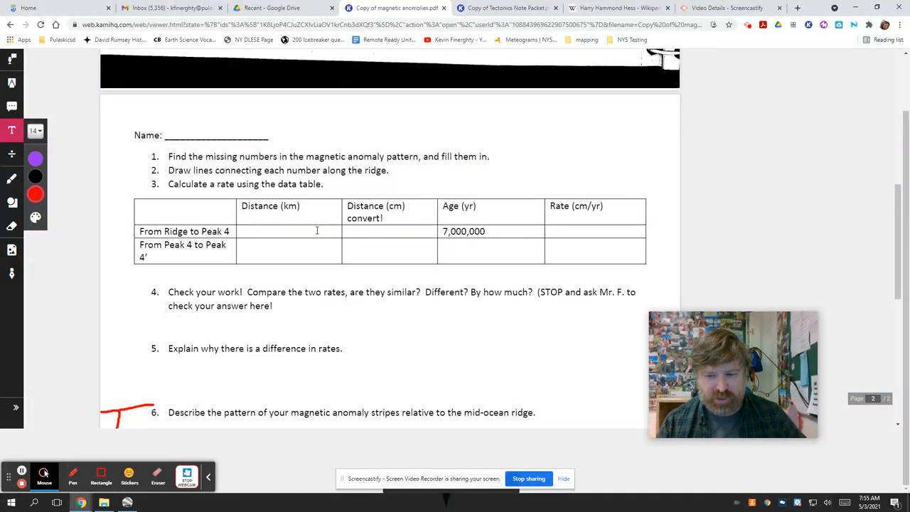
pyautogui.scroll(3)
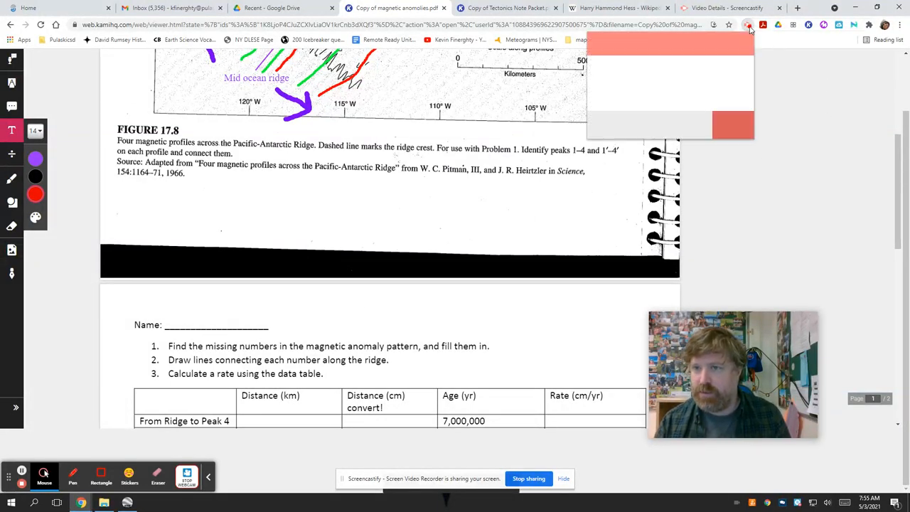
pyautogui.click(749, 25)
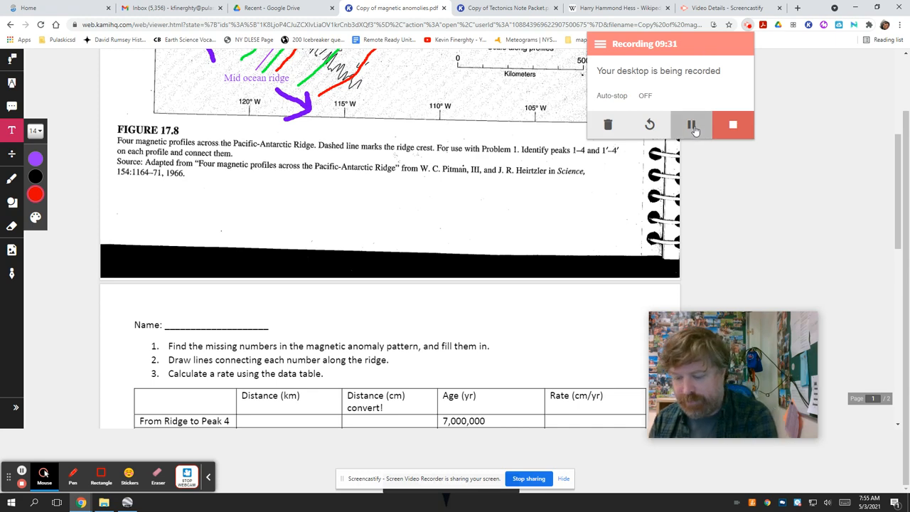
pyautogui.scroll(-3)
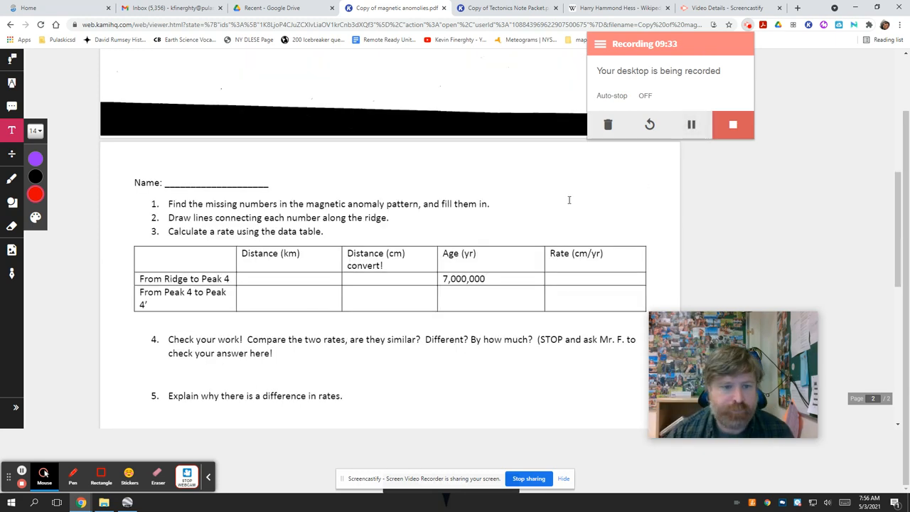
pyautogui.scroll(3)
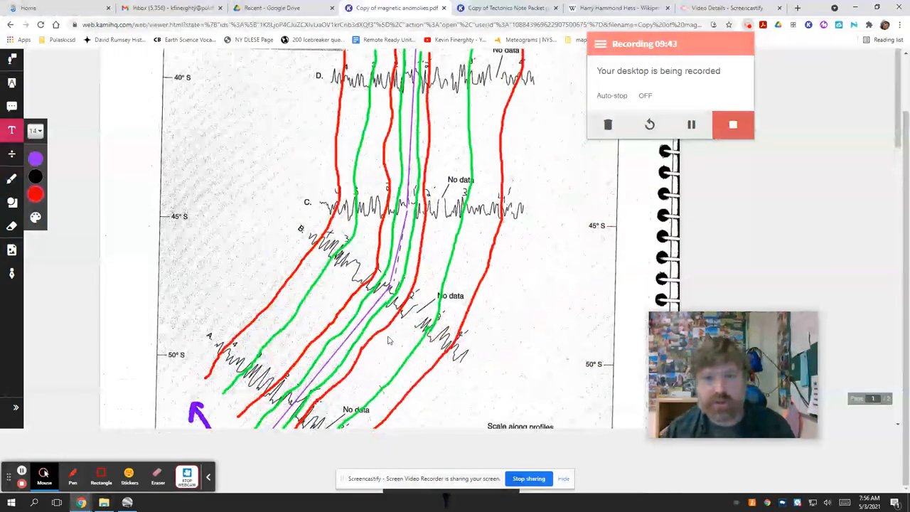
pyautogui.scroll(3)
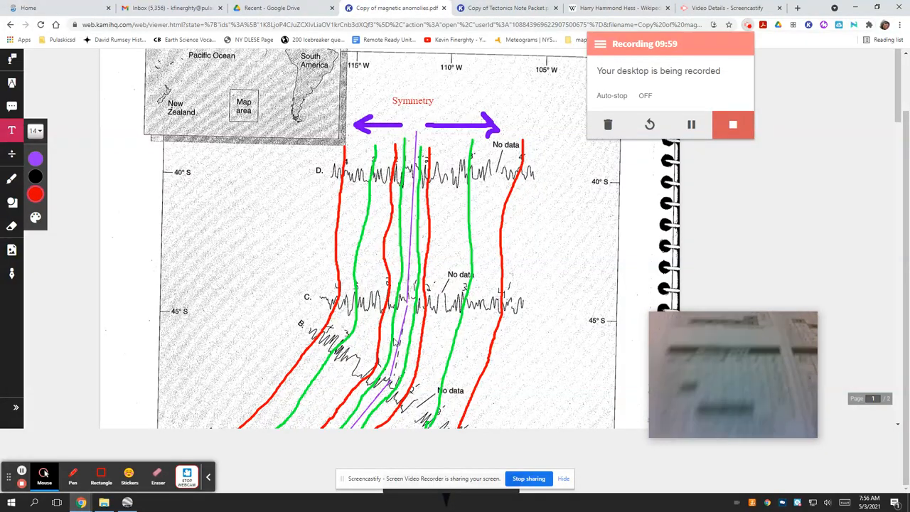
pyautogui.scroll(-3)
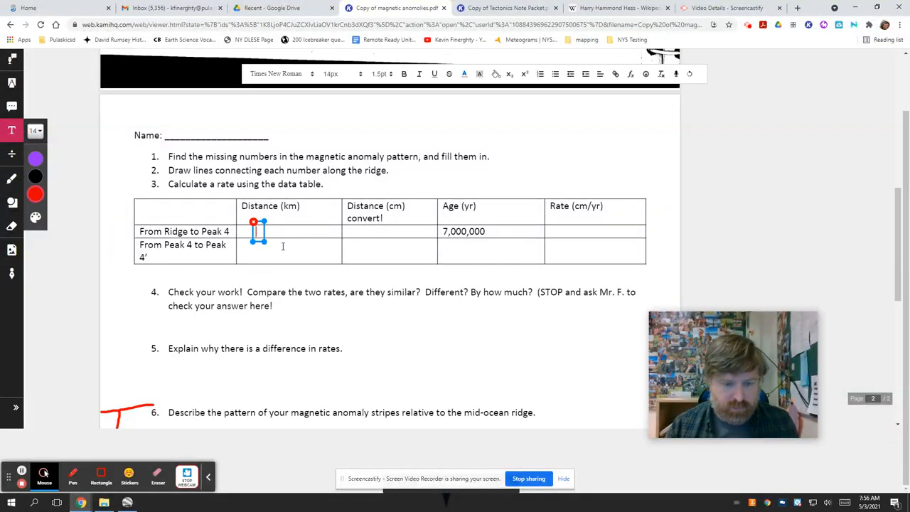
# Step: Enter 280 km and 28,000,000 cm as the Ridge-to-Peak-4 distances
pyautogui.write('280')
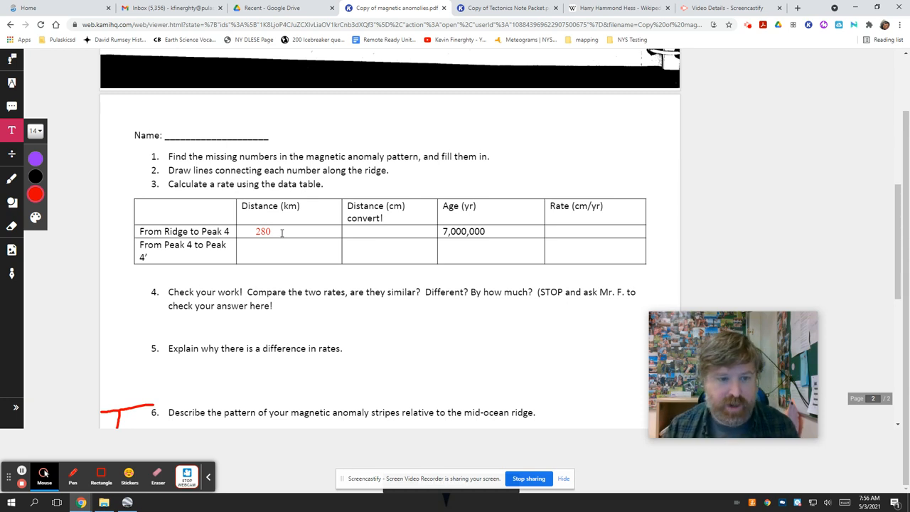
pyautogui.click(362, 231)
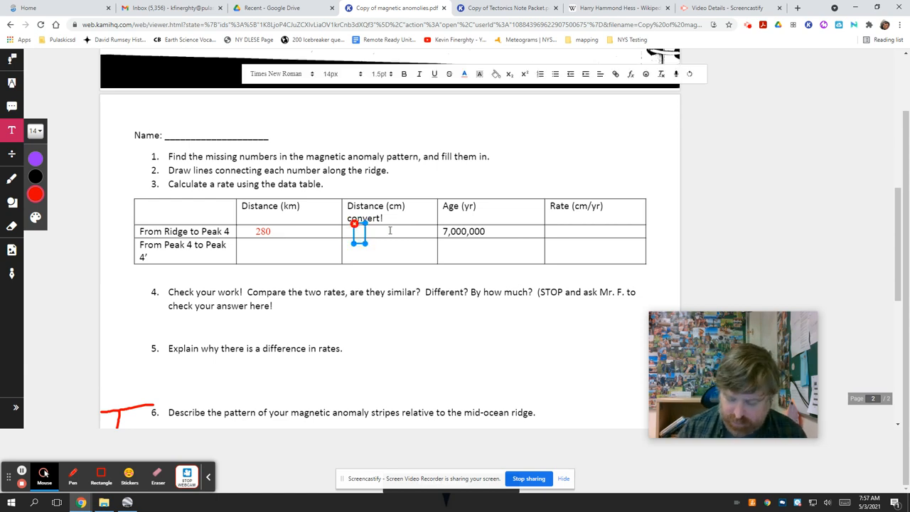
pyautogui.write('280')
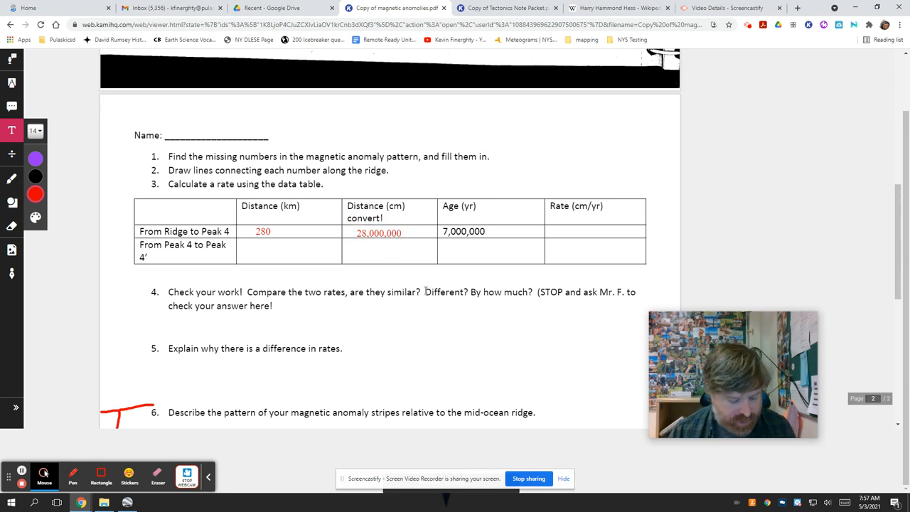
# Step: Work out the rate in Windows Calculator and enter 4 in the Rate (cm/yr) cell
pyautogui.click(10, 503)
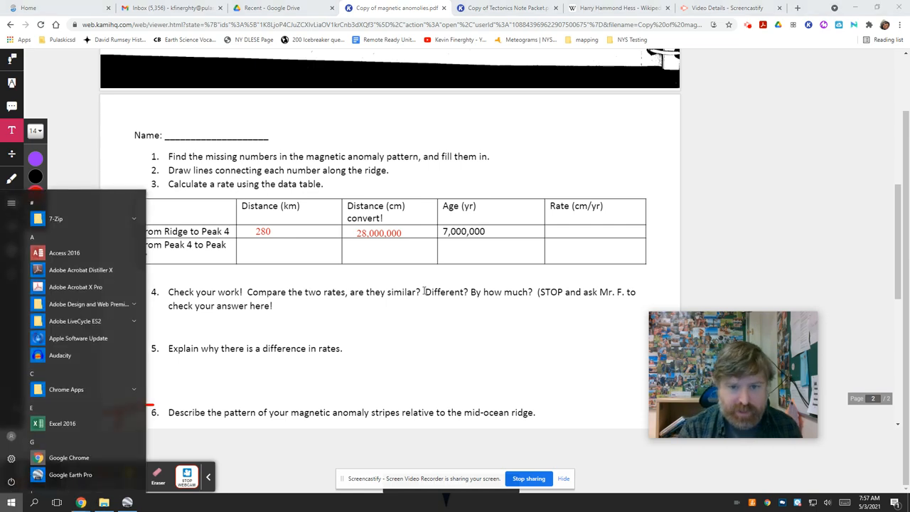
pyautogui.write('calc')
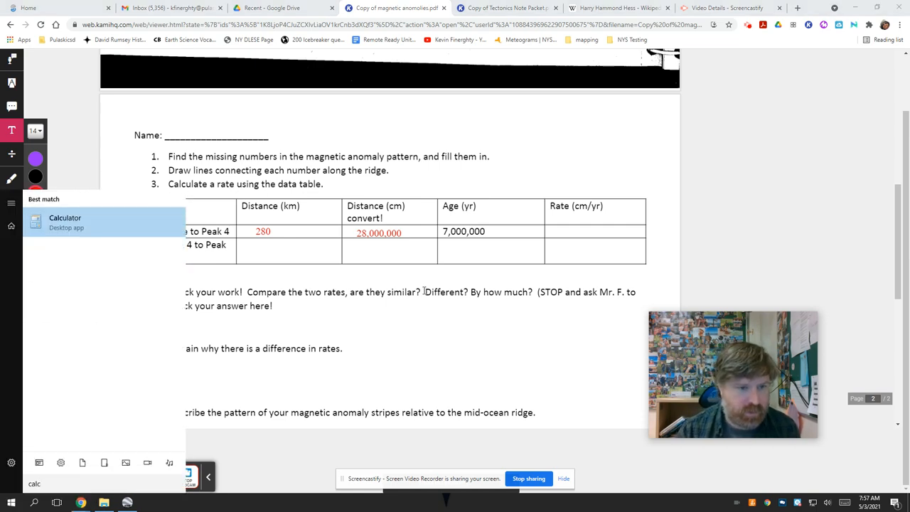
pyautogui.click(64, 217)
pyautogui.write('28 /')
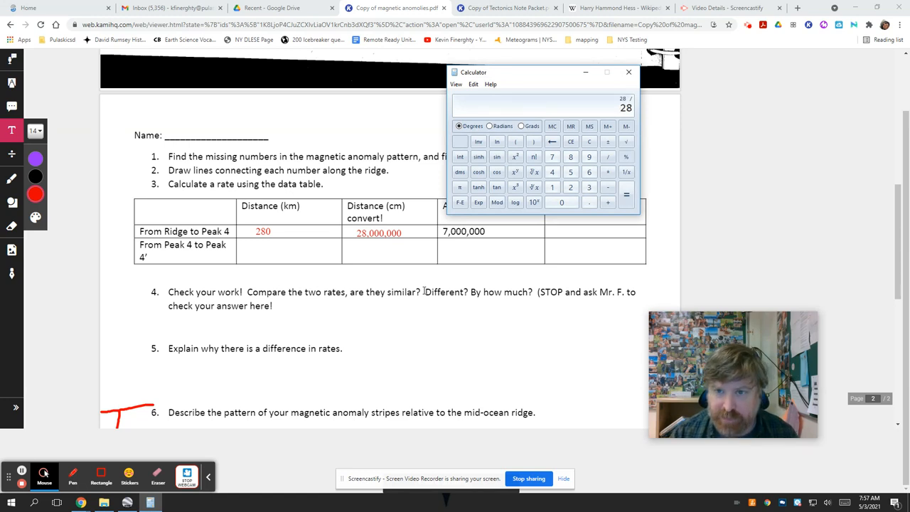
pyautogui.click(552, 172)
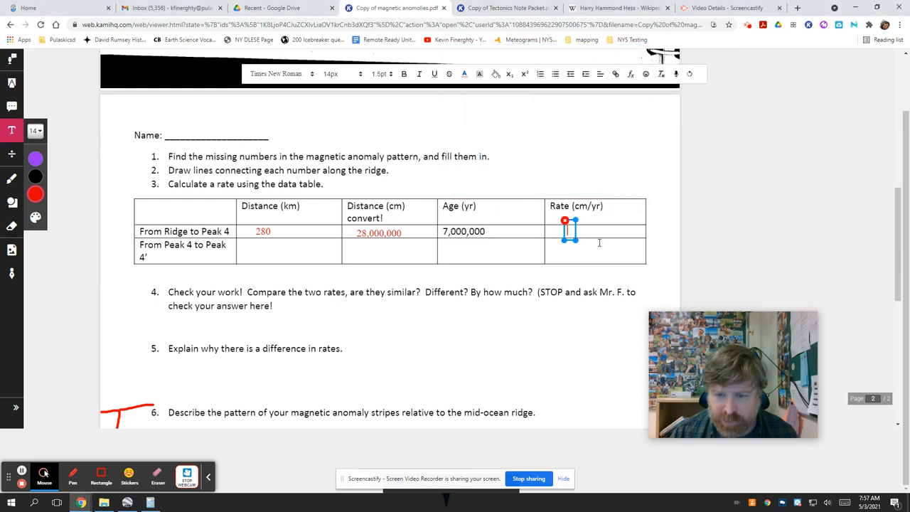
pyautogui.write('4')
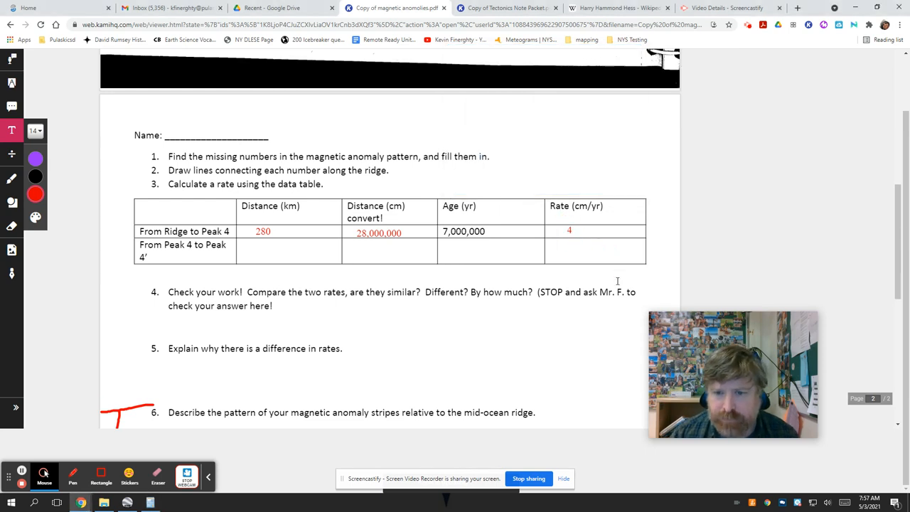
pyautogui.moveTo(479, 280)
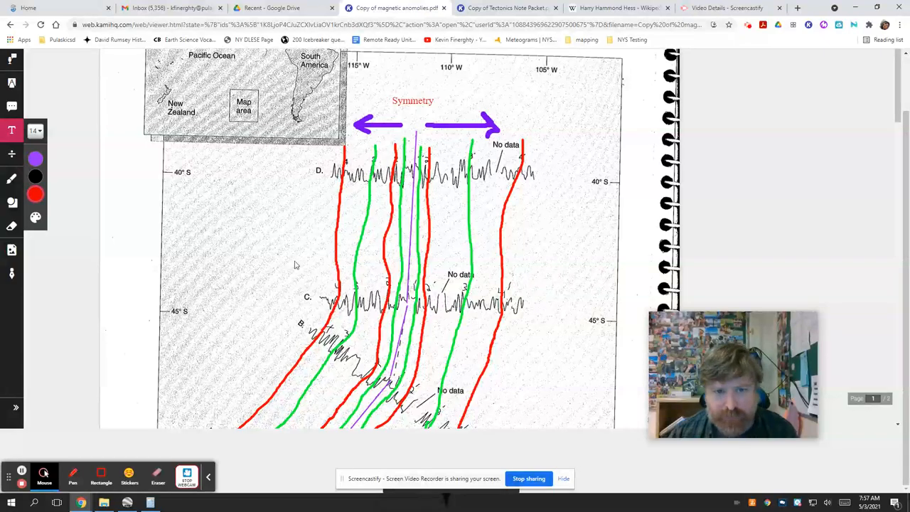
# Step: Scroll from the ridge map down to the page-2 rate table
pyautogui.scroll(-3)
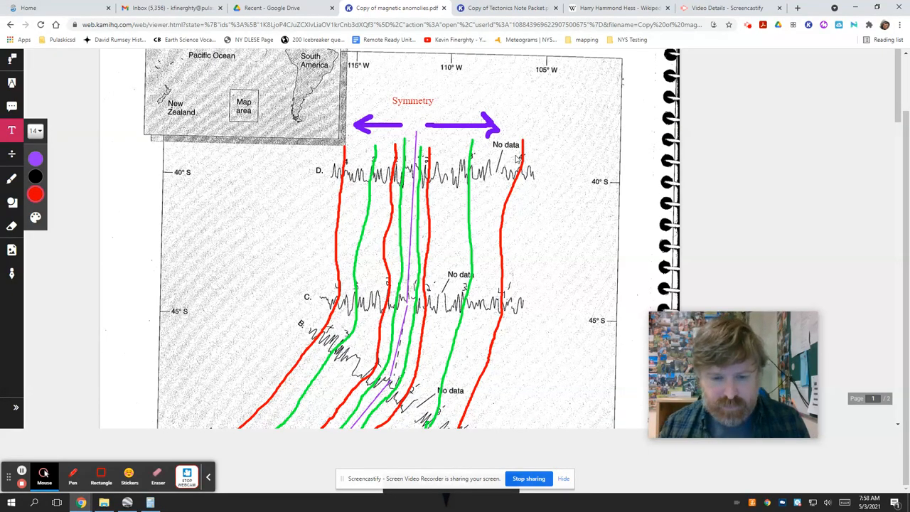
pyautogui.scroll(-3)
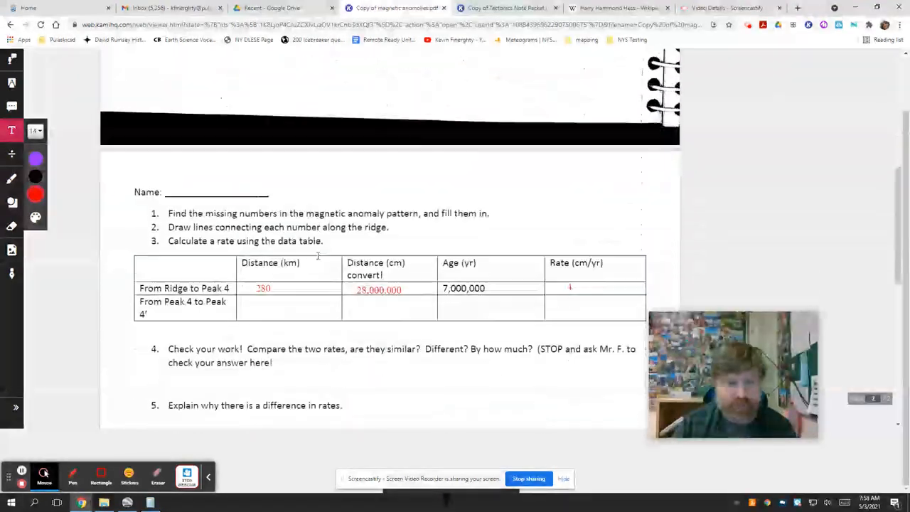
# Step: Type 680 km and 68,000,000 cm into the Peak-4-to-Peak-4′ row
pyautogui.click(261, 295)
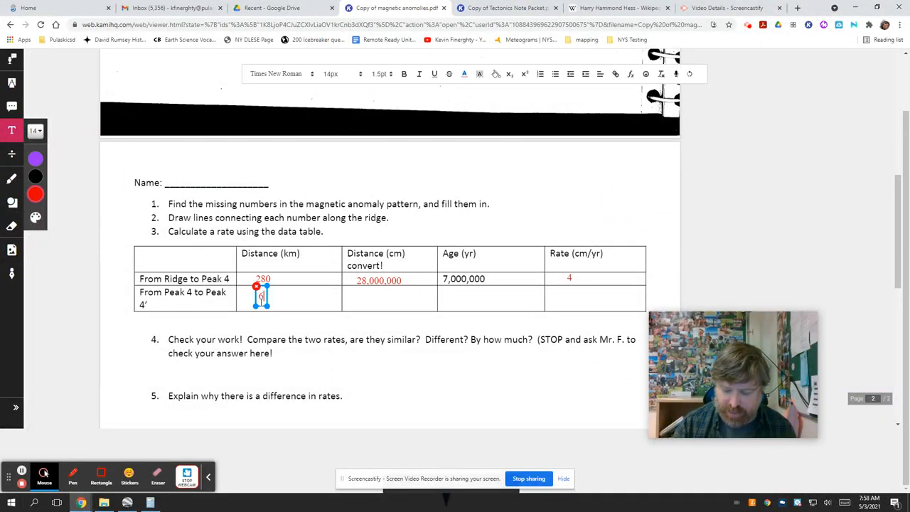
pyautogui.write('680')
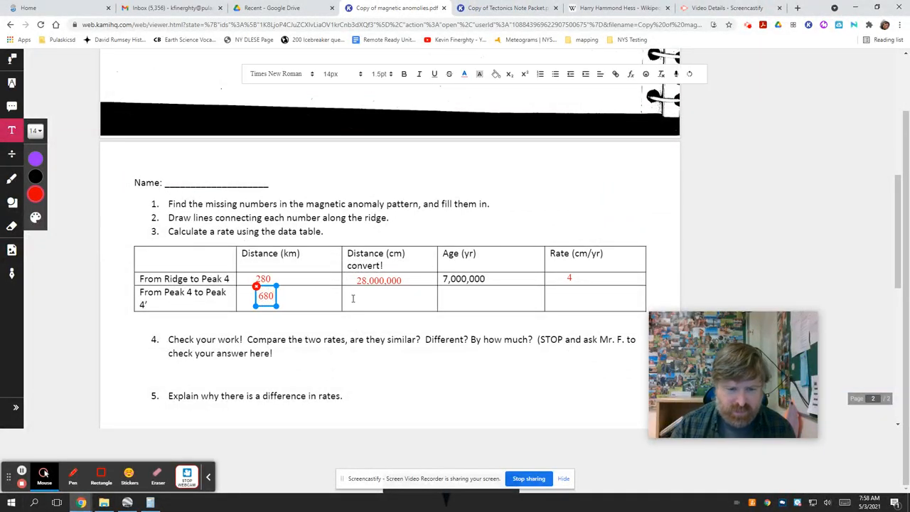
pyautogui.click(359, 295)
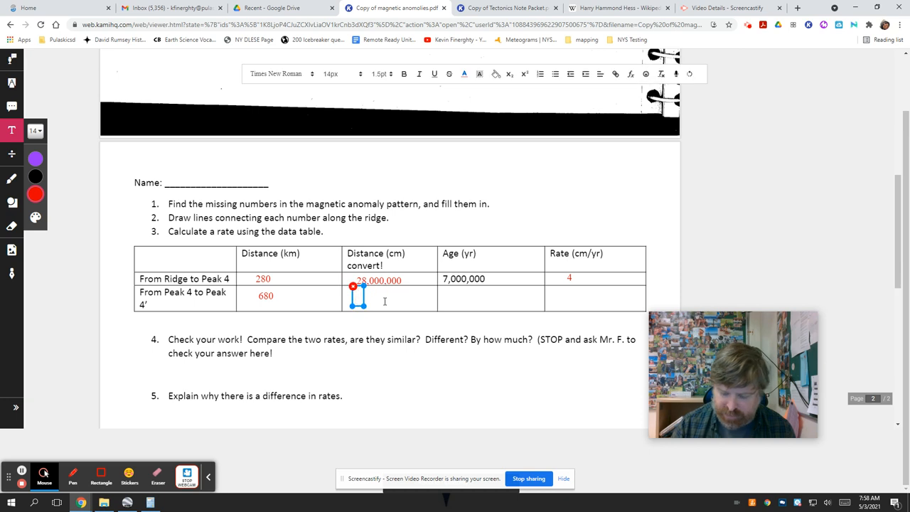
pyautogui.write('68000')
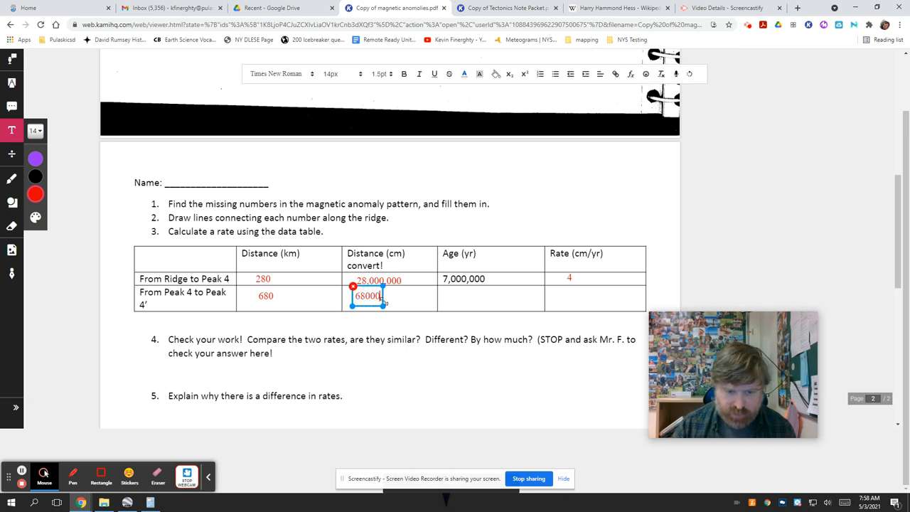
pyautogui.write('000')
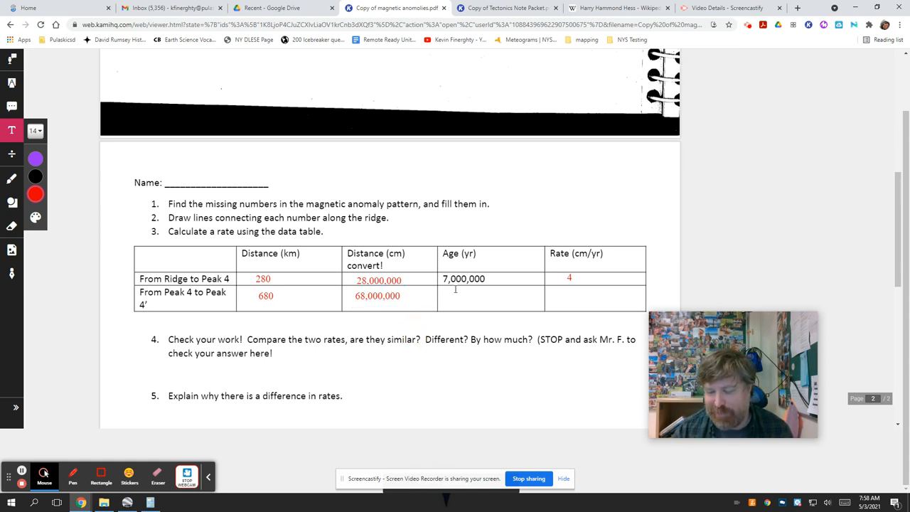
# Step: Scroll back up to the ridge map and drag vertically across it
pyautogui.scroll(3)
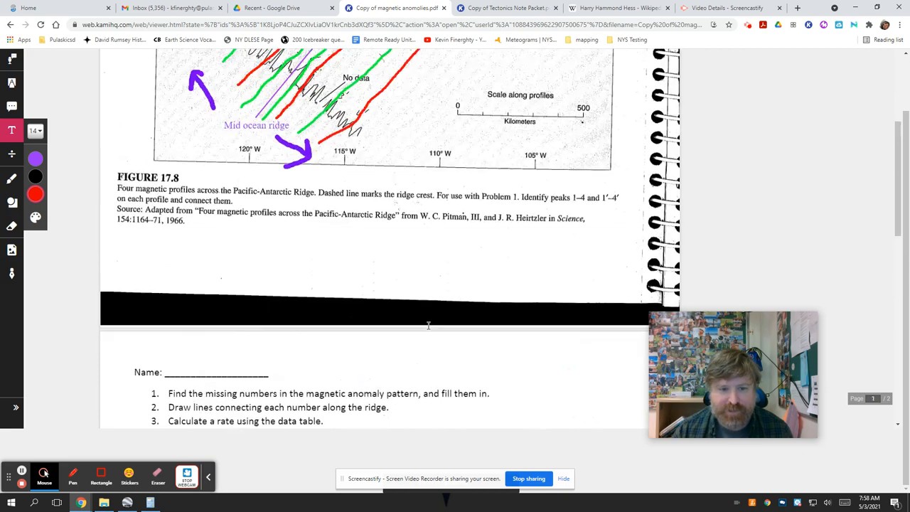
pyautogui.scroll(3)
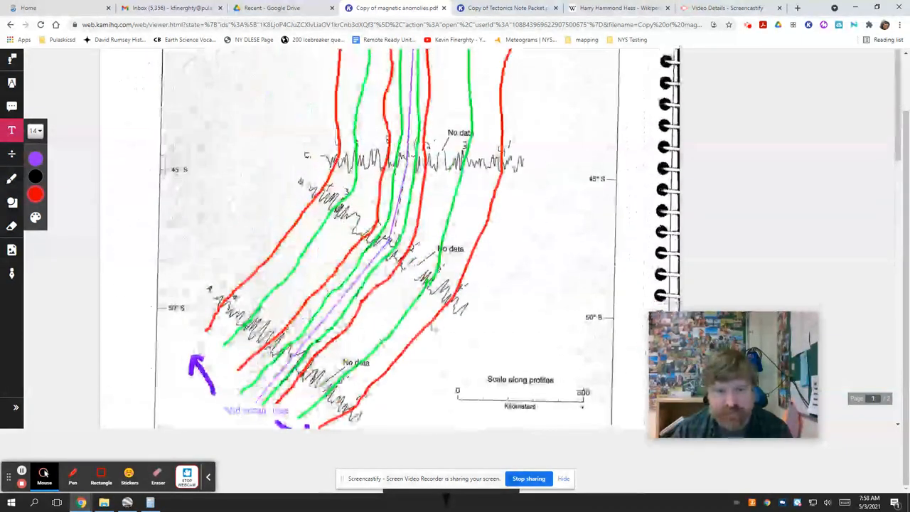
pyautogui.scroll(3)
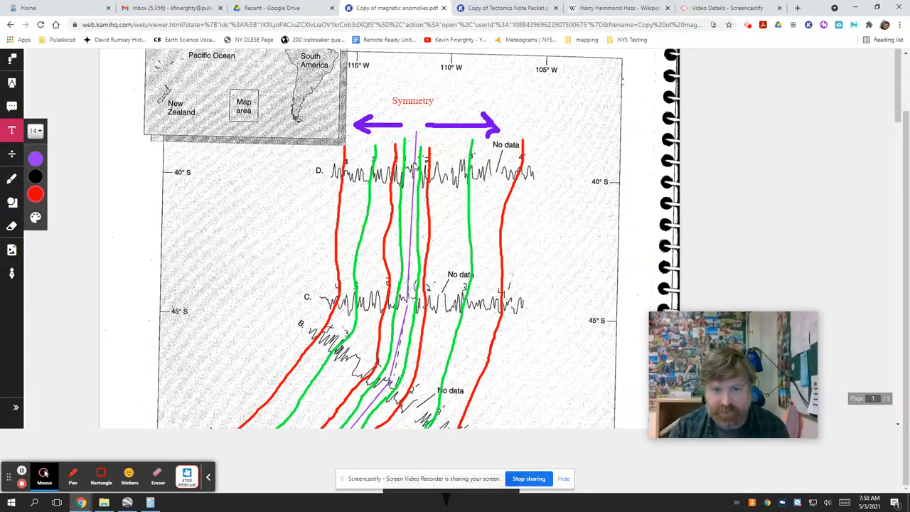
pyautogui.moveTo(416, 131); pyautogui.dragTo(406, 304)
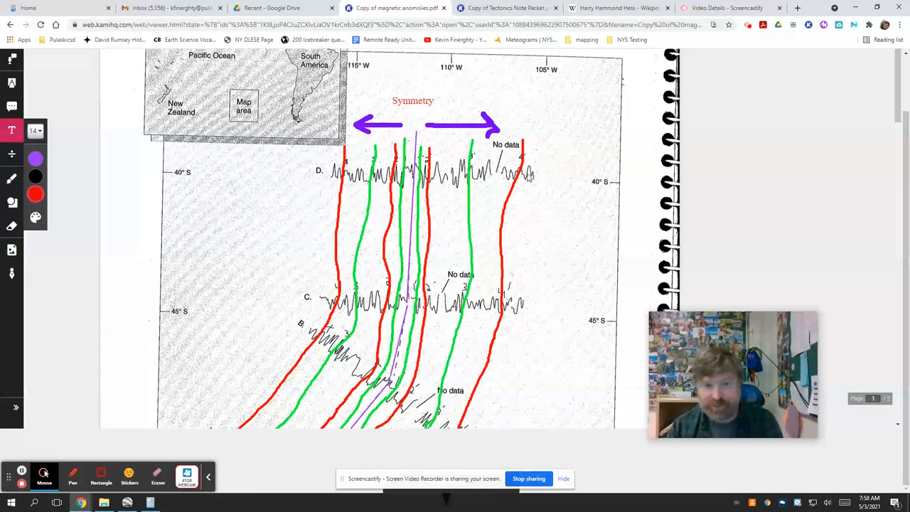
pyautogui.moveTo(309, 180)
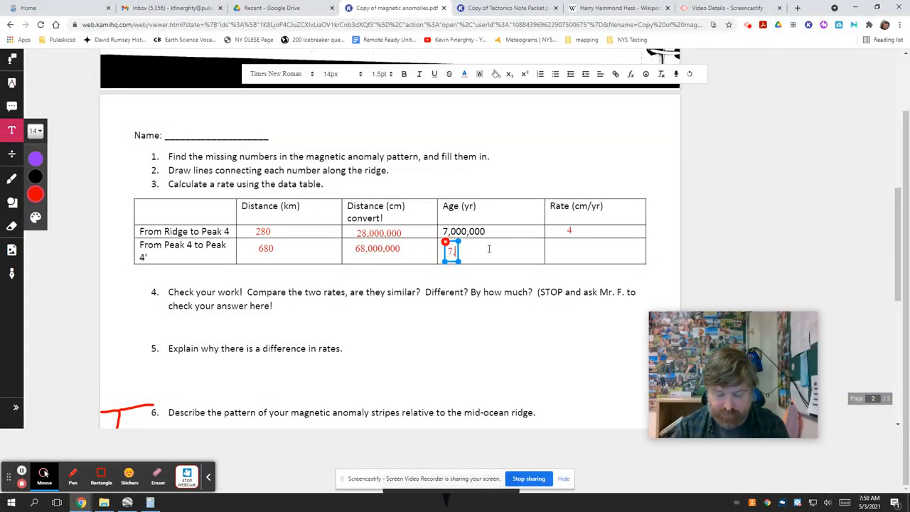
# Step: Enter age 7,000,000 years and rate 9.7 in the Peak 4 to Peak 4' row
pyautogui.write('7,000,000')
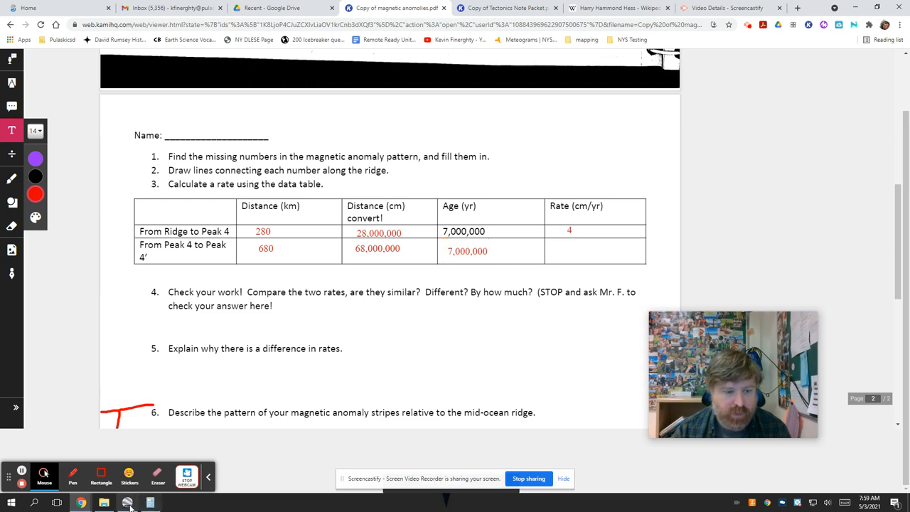
pyautogui.click(128, 503)
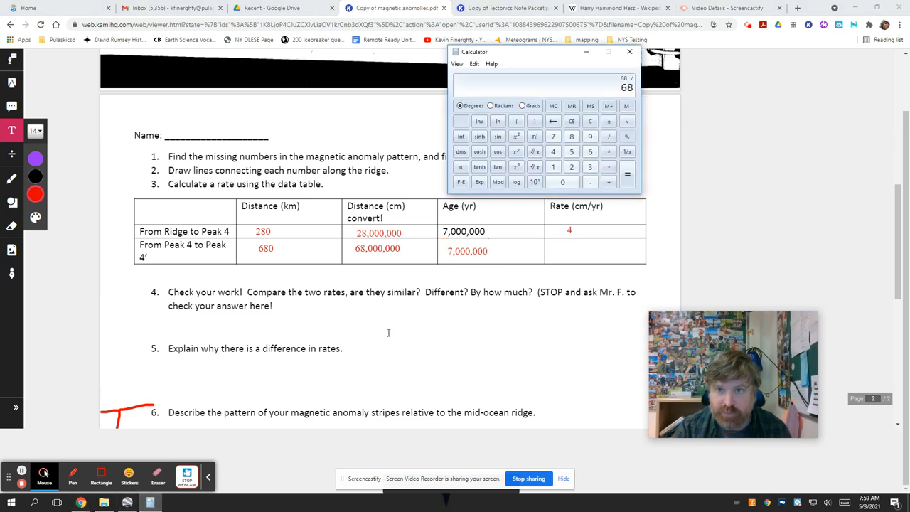
pyautogui.click(626, 174)
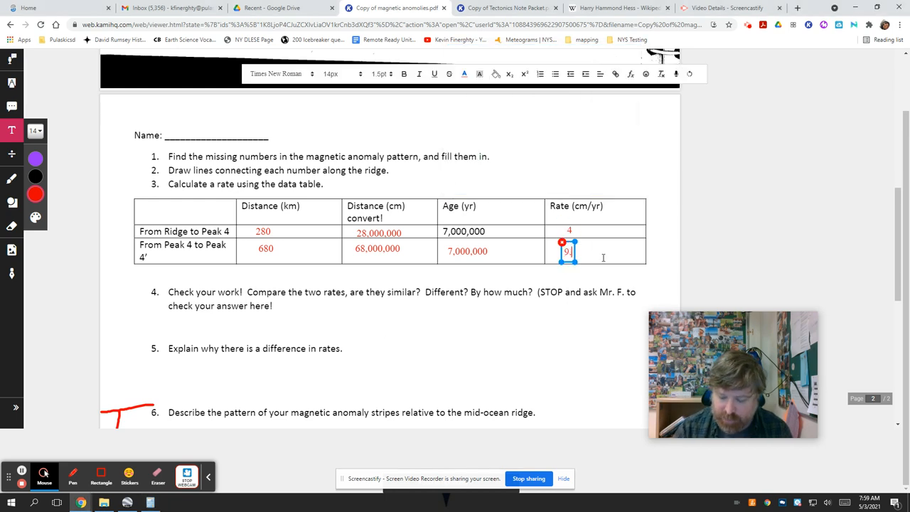
pyautogui.write('9.7')
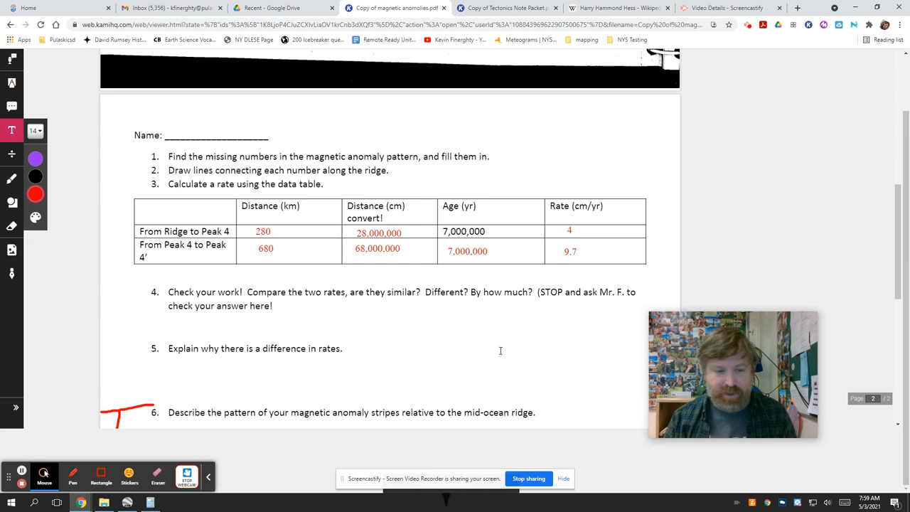
# Step: Scroll down through the worksheet and back up to the question 4 area
pyautogui.scroll(-3)
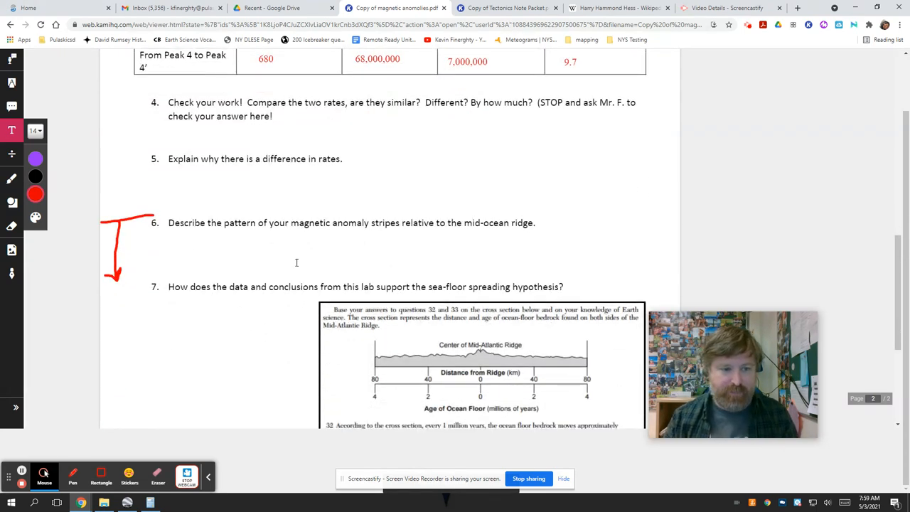
pyautogui.scroll(-3)
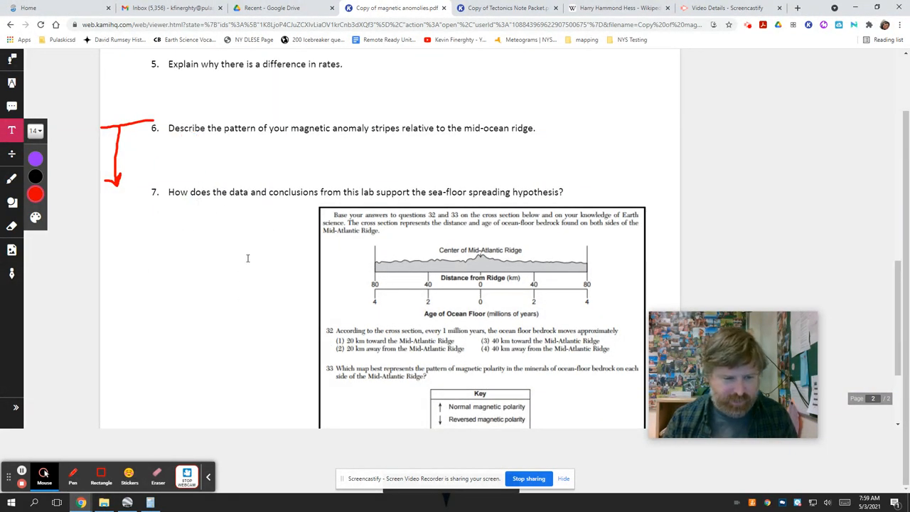
pyautogui.scroll(-3)
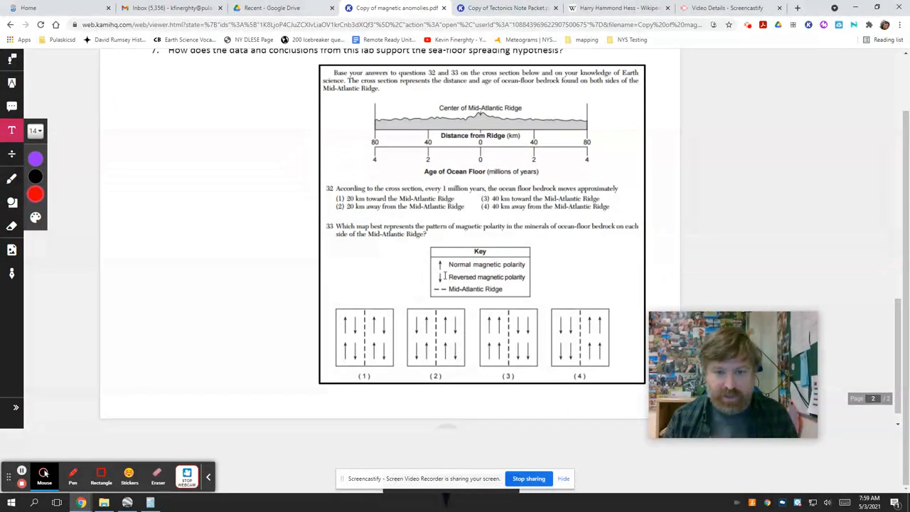
pyautogui.scroll(3)
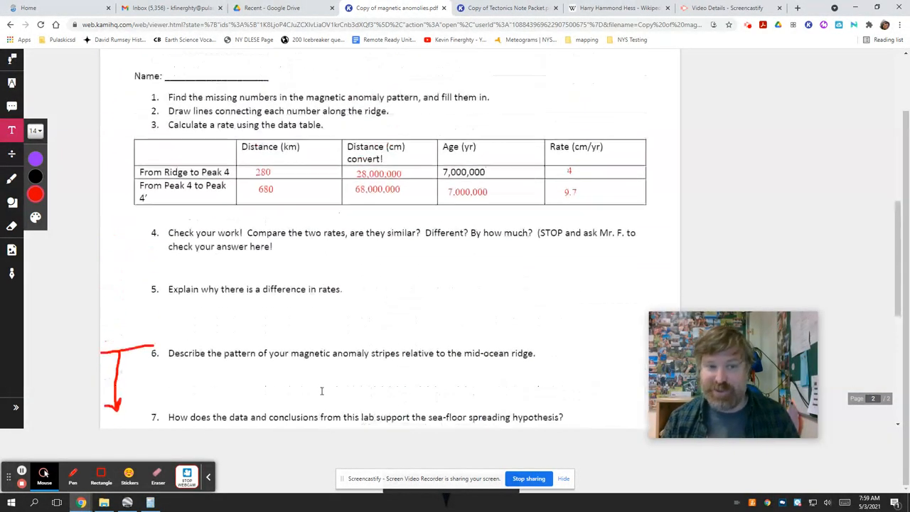
pyautogui.scroll(3)
pyautogui.write('Yes, the second one i')
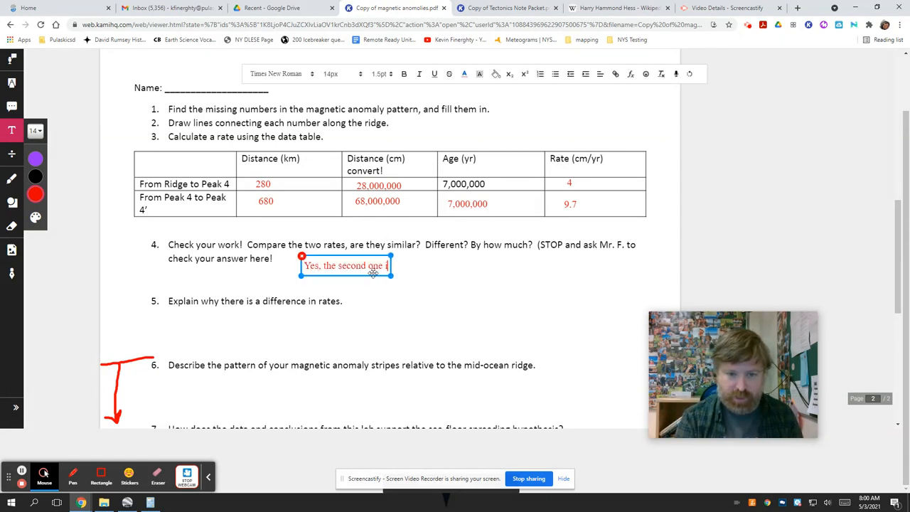
# Step: End question 4 with 'about twice as much.' and type question 5's plate-motion explanation
pyautogui.write('s about')
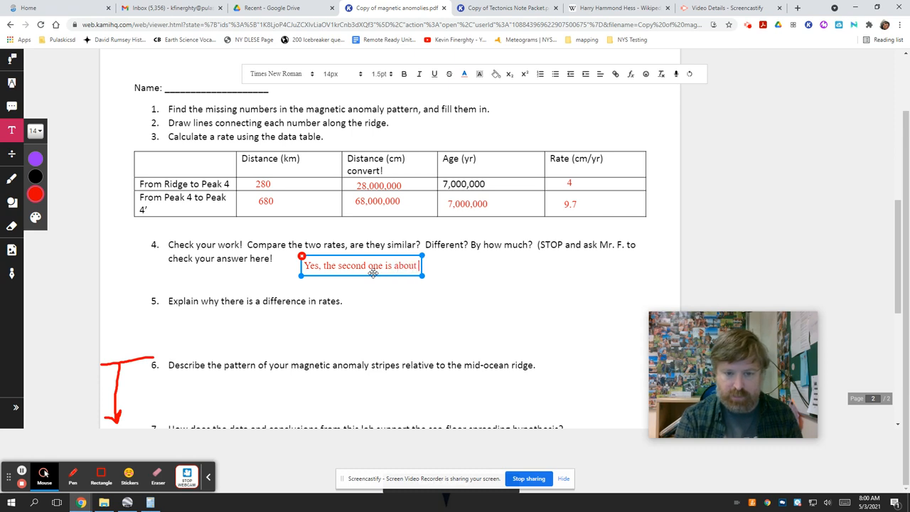
pyautogui.write('twice as much.')
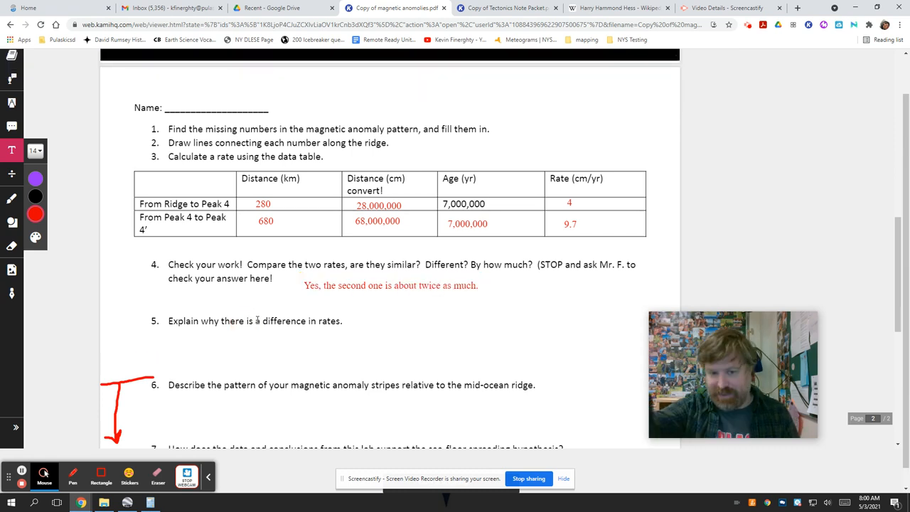
pyautogui.click(277, 338)
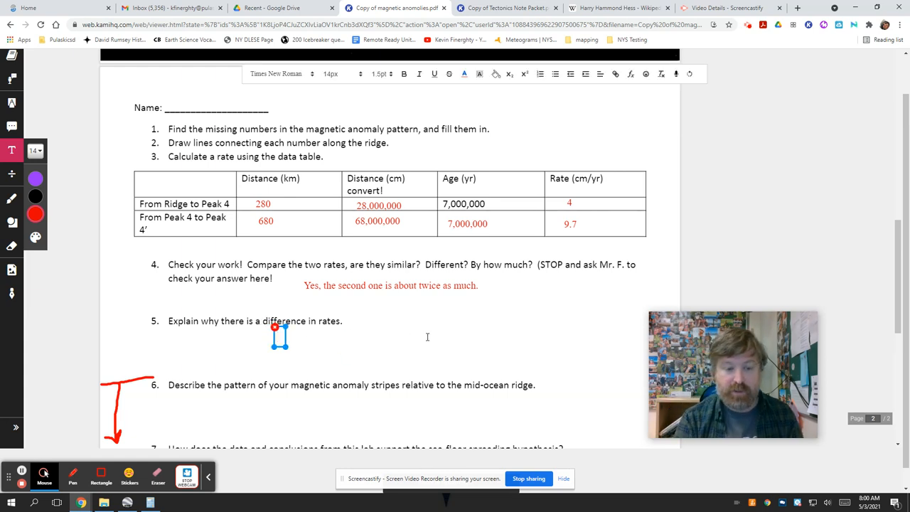
pyautogui.write('First')
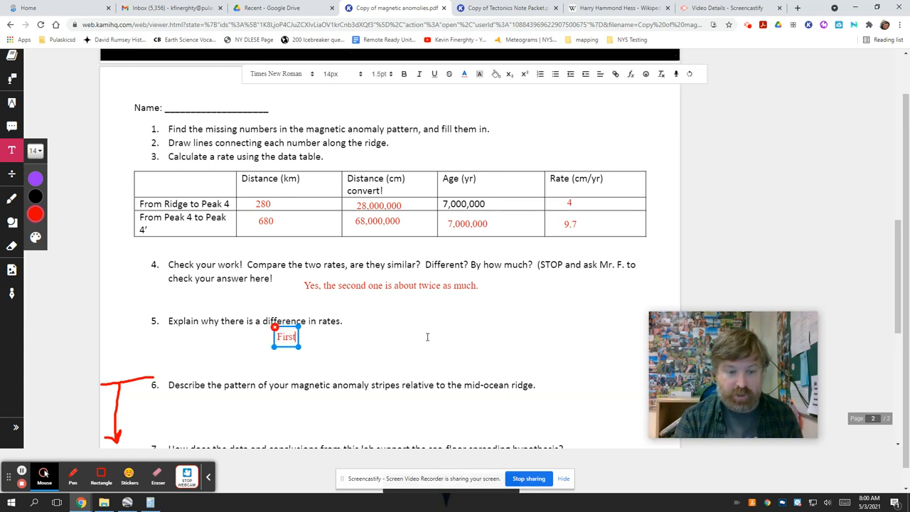
pyautogui.write('one - Pla')
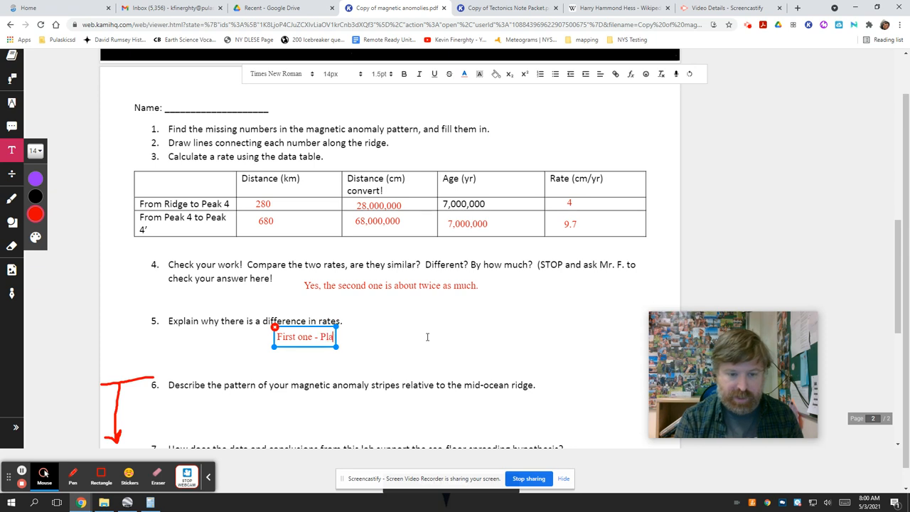
pyautogui.write('te moving from a')
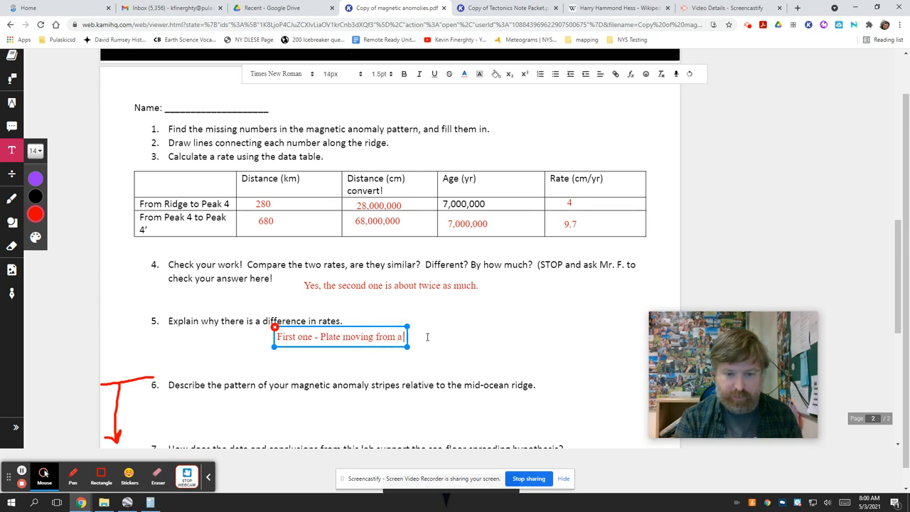
pyautogui.write('still point')
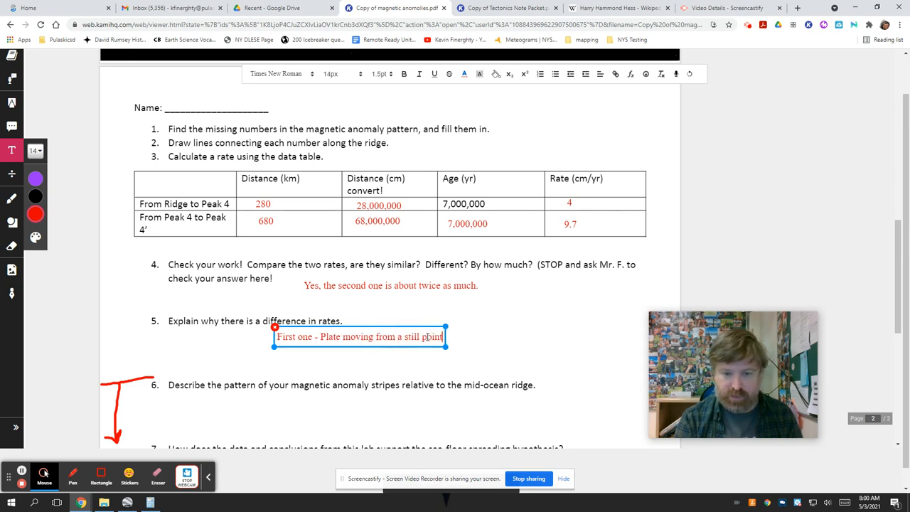
pyautogui.write('Second one')
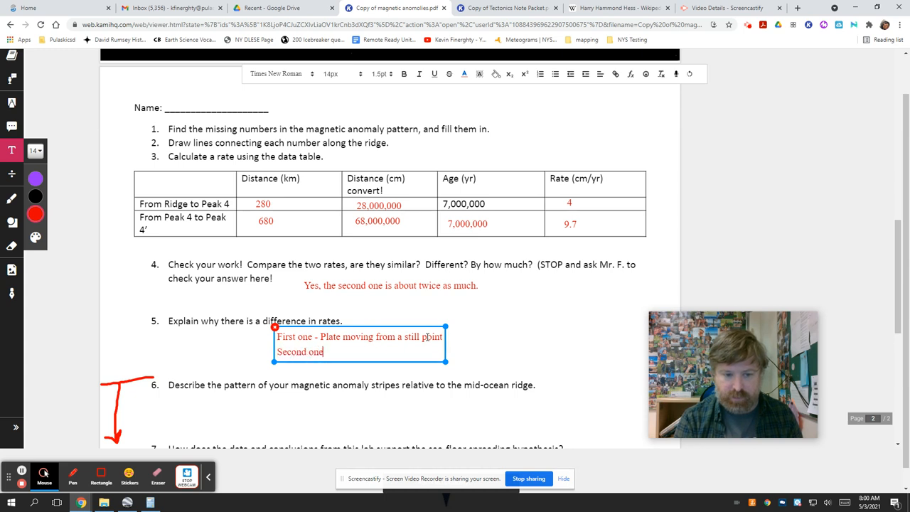
pyautogui.write('- two p')
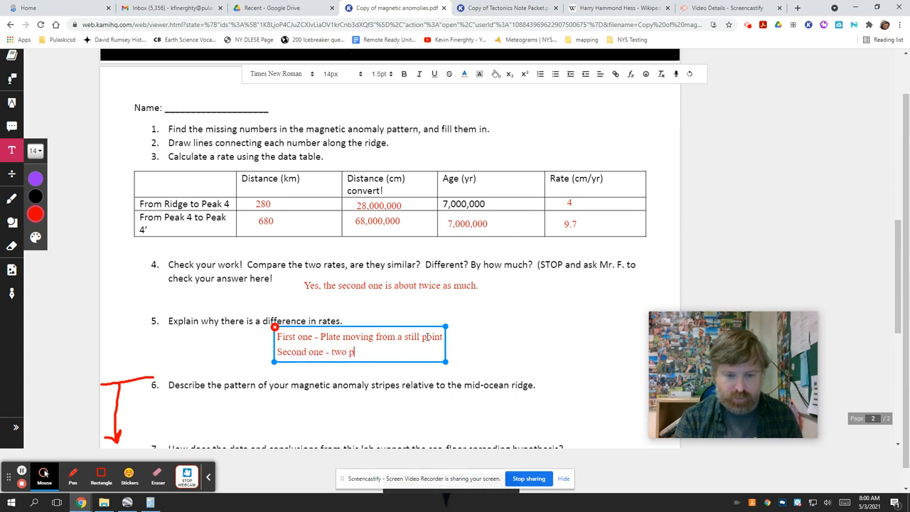
pyautogui.write('lates moving apart')
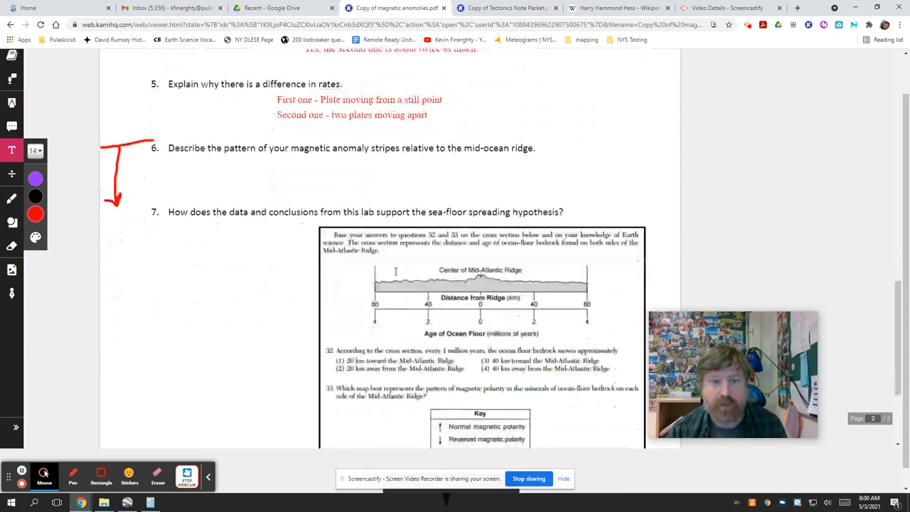
# Step: Enlarge the red Symmetry label on page 1's ridge map to 48px
pyautogui.scroll(3)
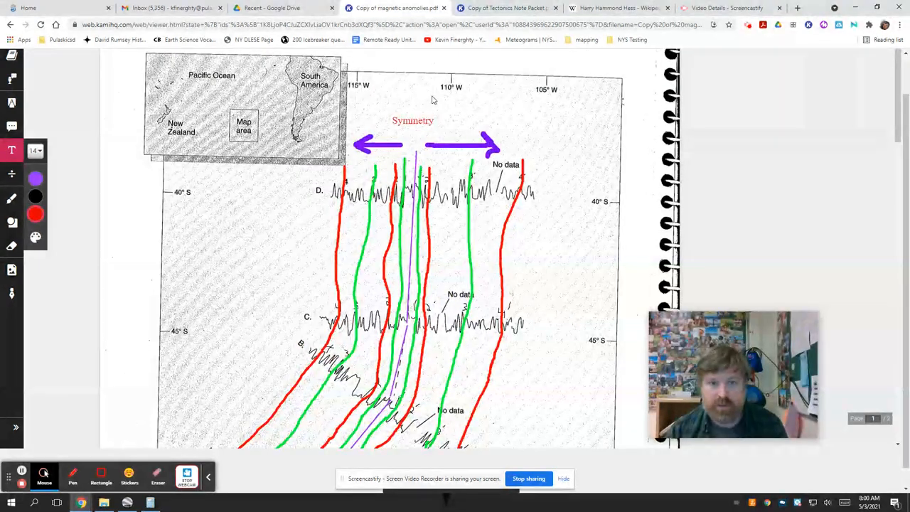
pyautogui.click(413, 120)
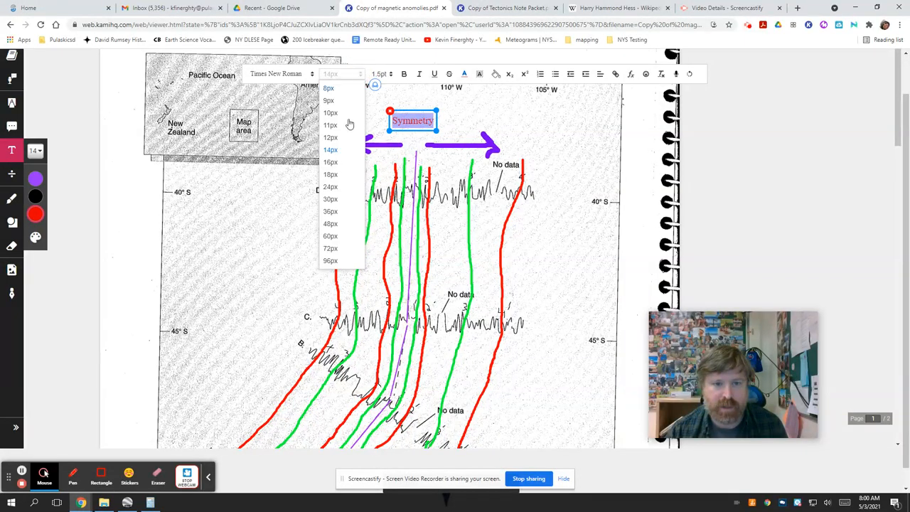
pyautogui.click(330, 223)
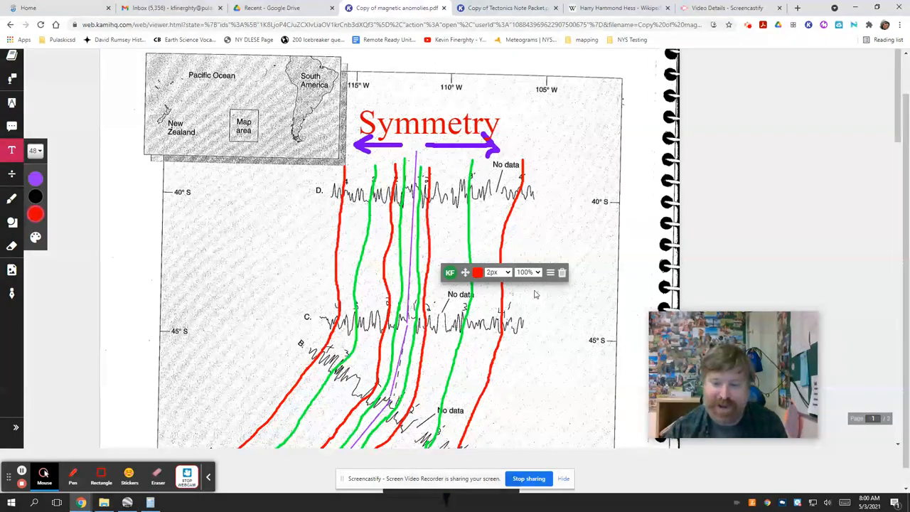
pyautogui.scroll(-3)
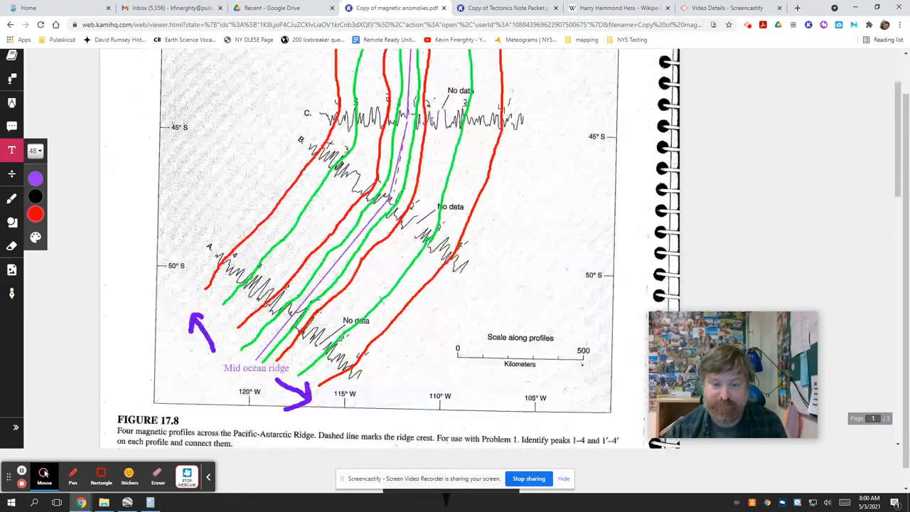
# Step: Scroll from the page 1 map down to the questions section on page 2
pyautogui.scroll(-3)
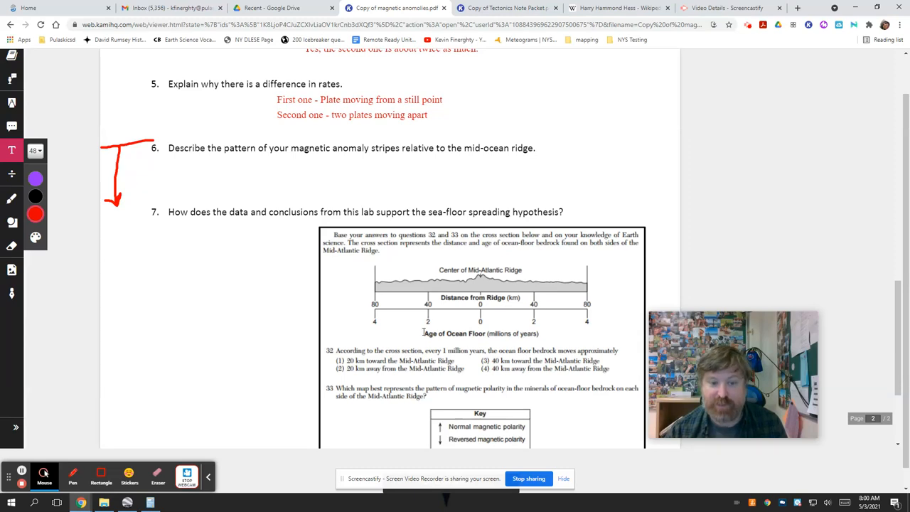
pyautogui.scroll(-3)
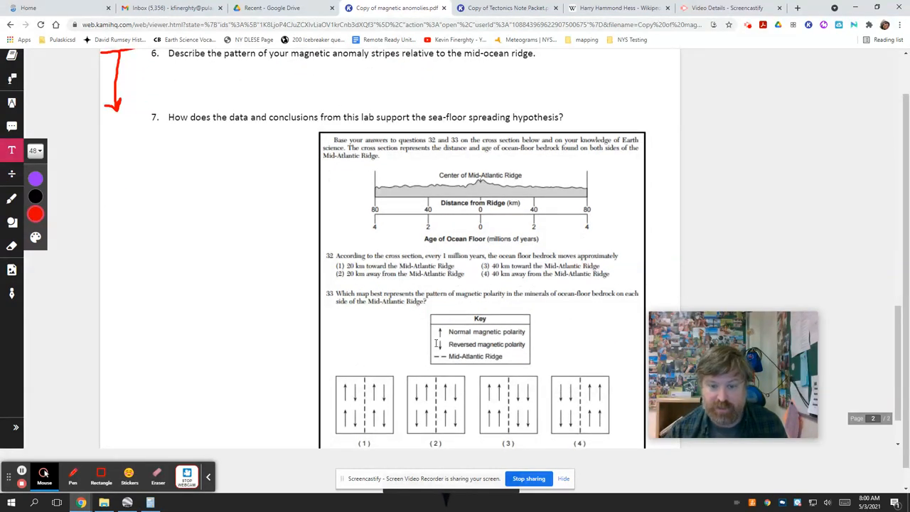
pyautogui.scroll(3)
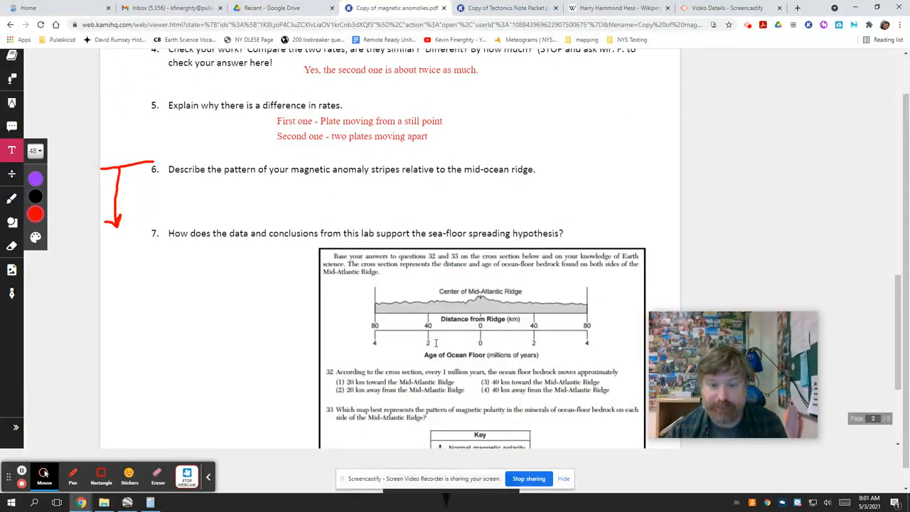